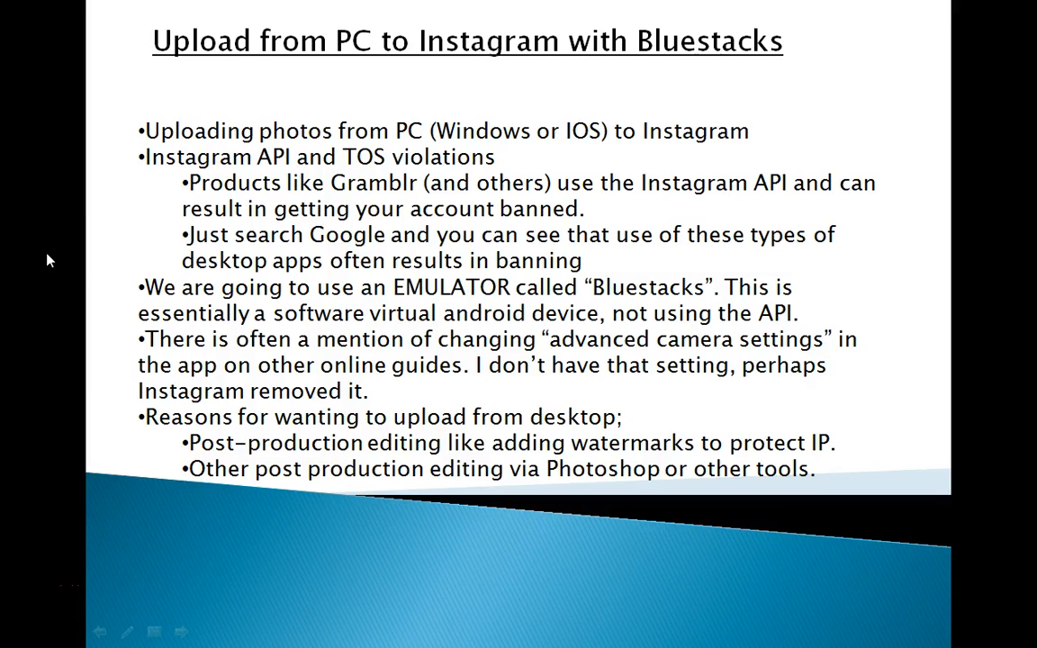
pyautogui.moveTo(171, 81)
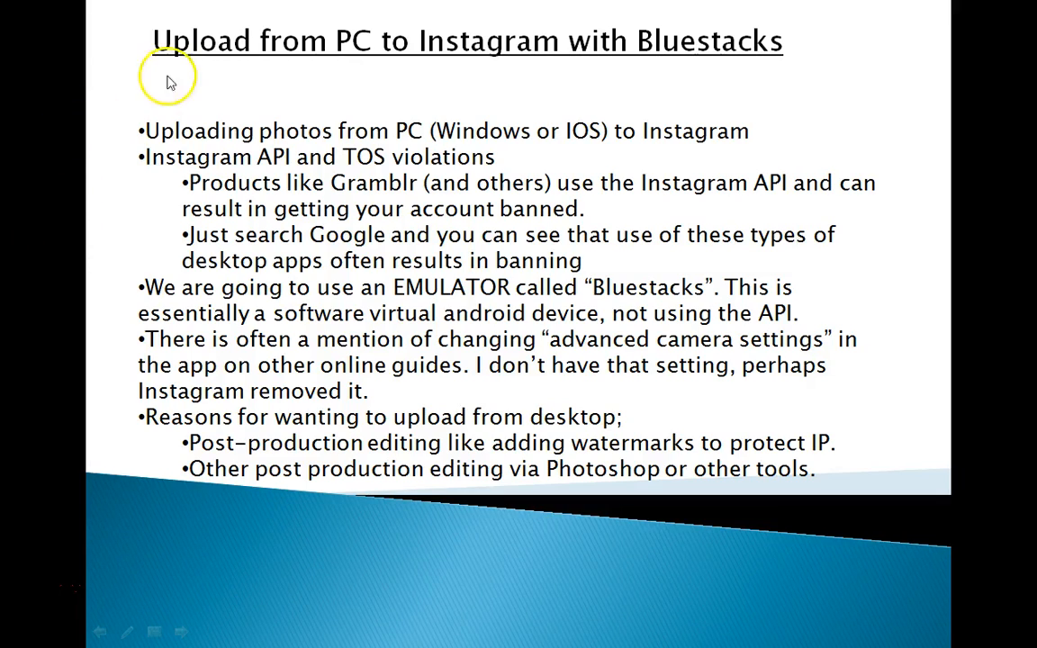
pyautogui.moveTo(508, 41)
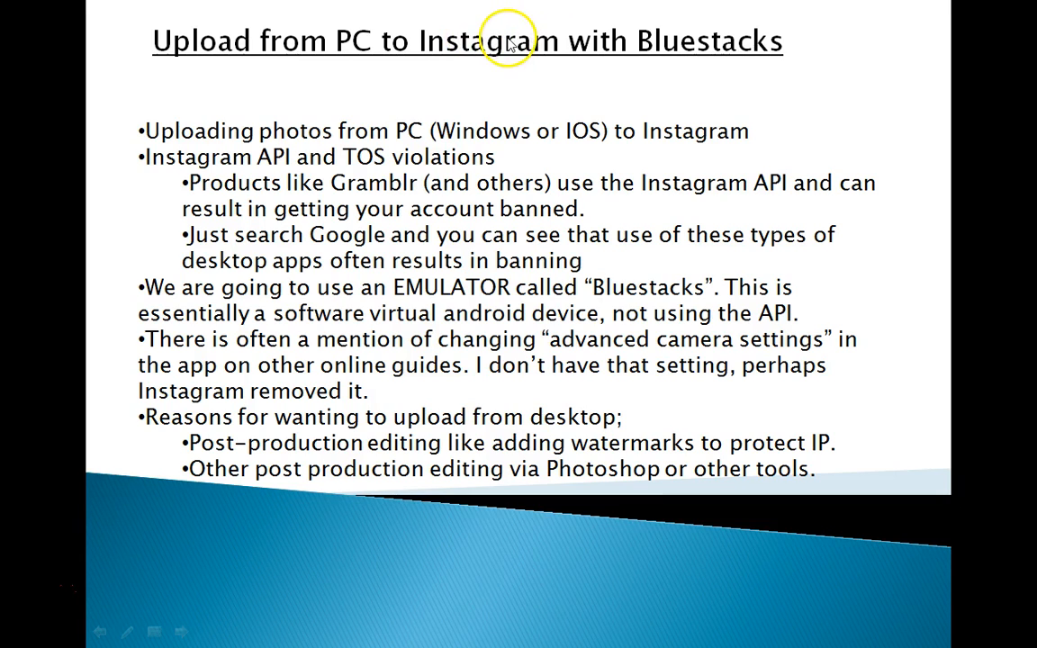
pyautogui.moveTo(564, 70)
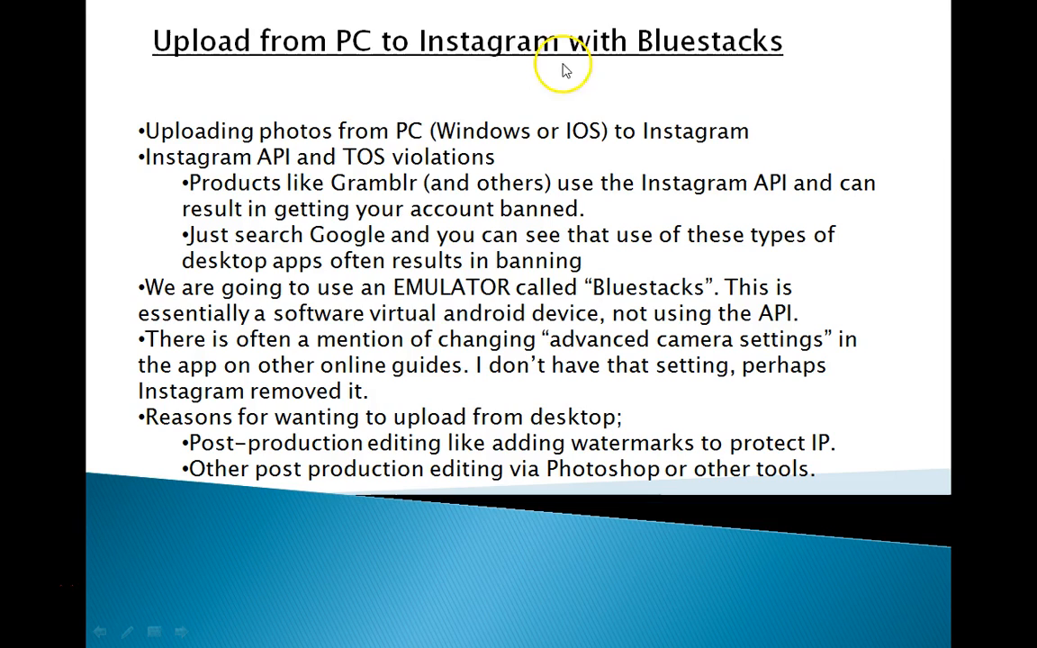
pyautogui.moveTo(149, 98)
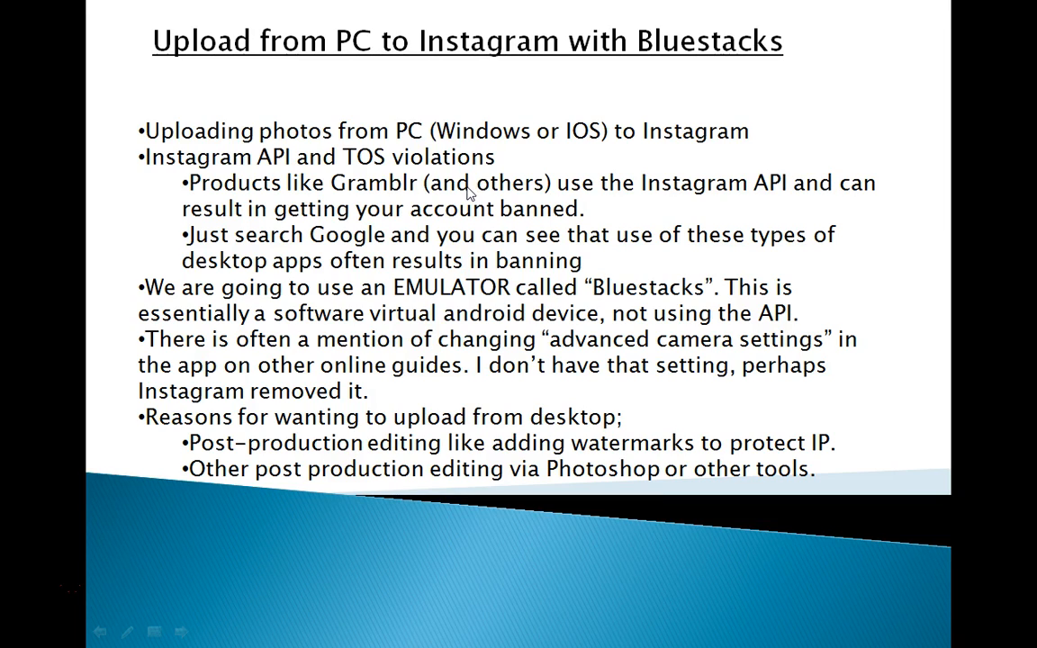
pyautogui.moveTo(540, 240)
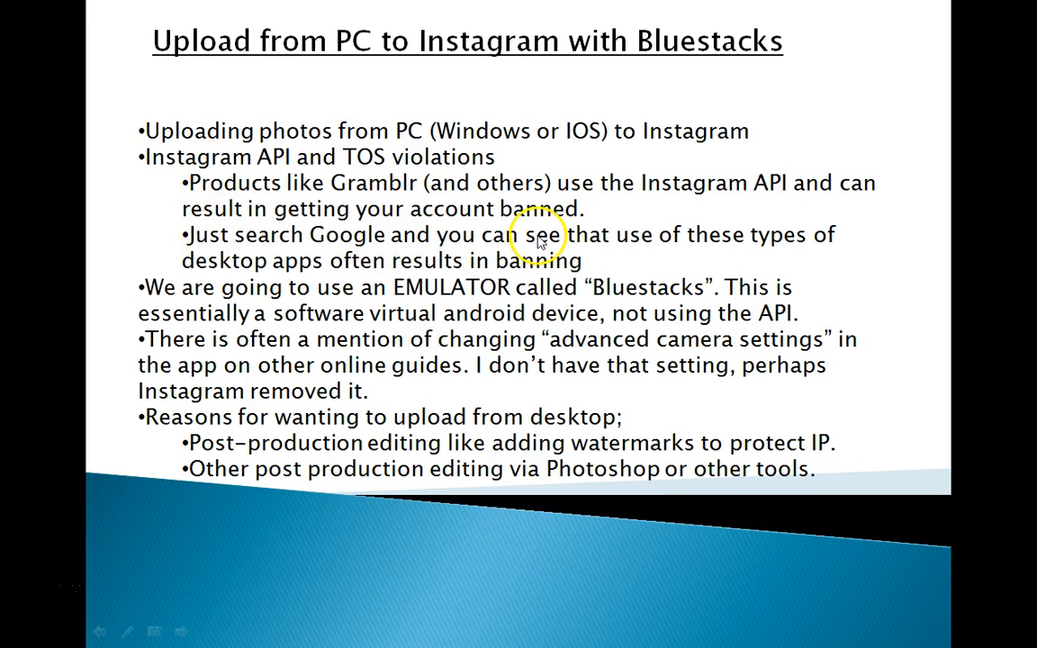
pyautogui.moveTo(153, 288)
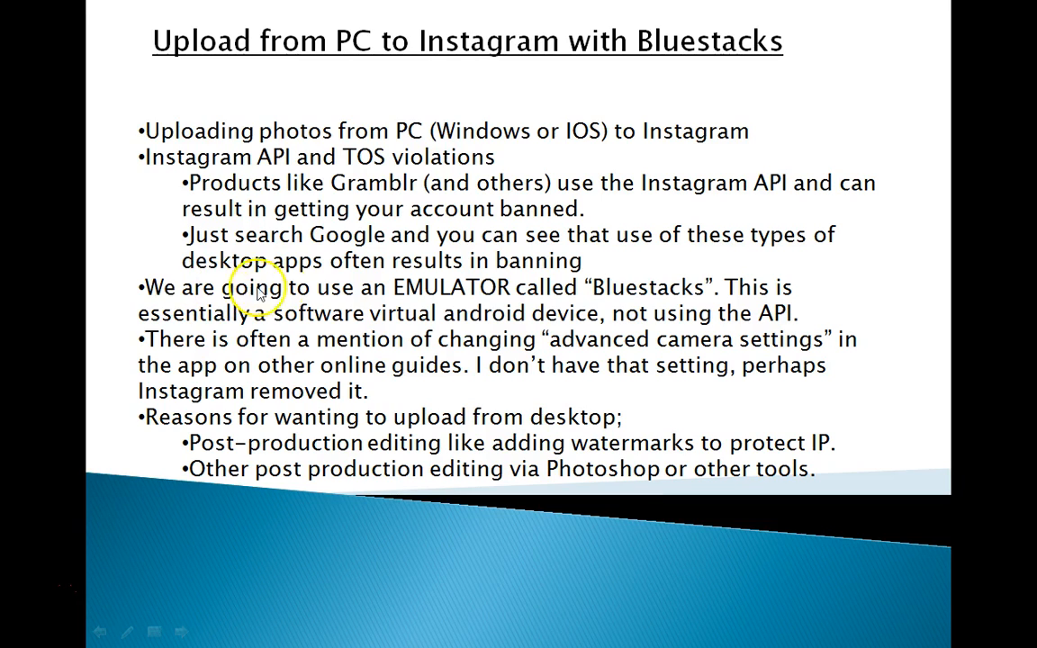
pyautogui.moveTo(115, 189)
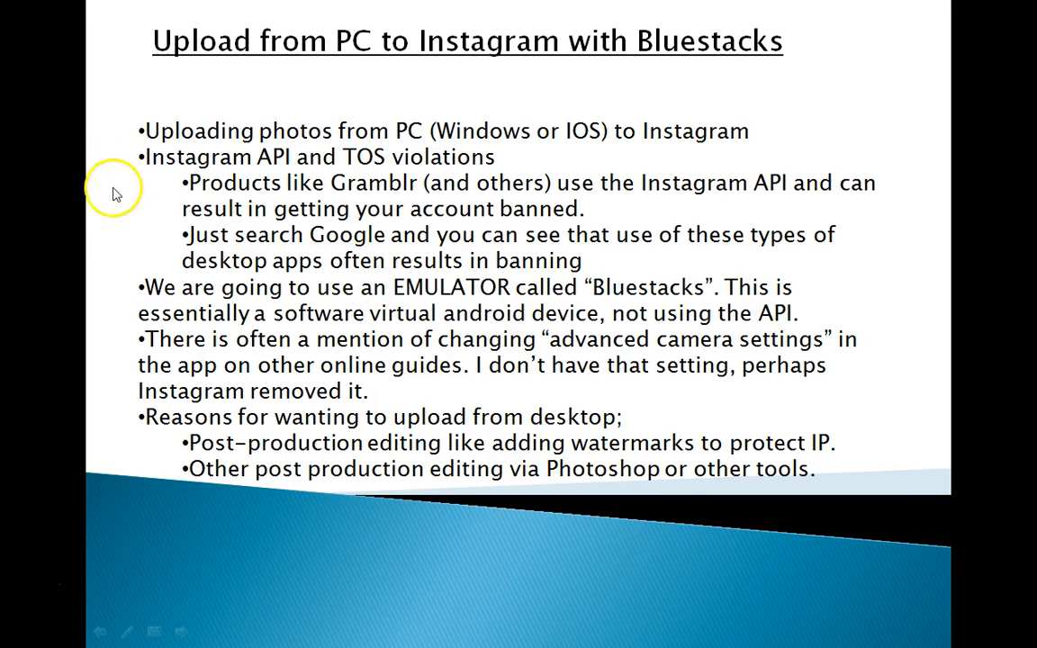
pyautogui.moveTo(428, 309)
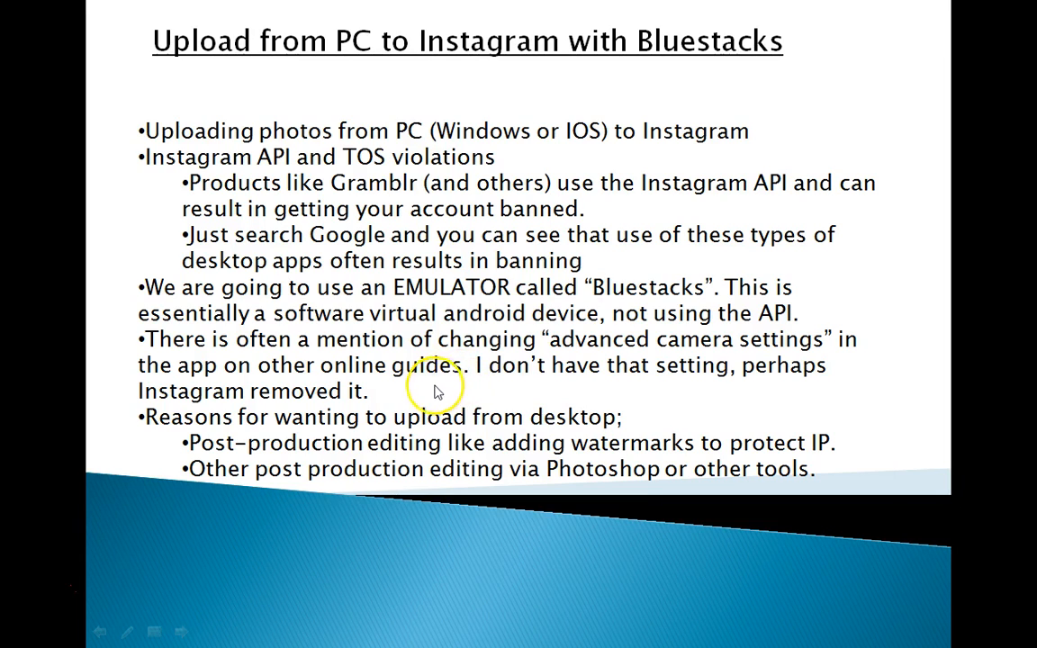
pyautogui.moveTo(411, 397)
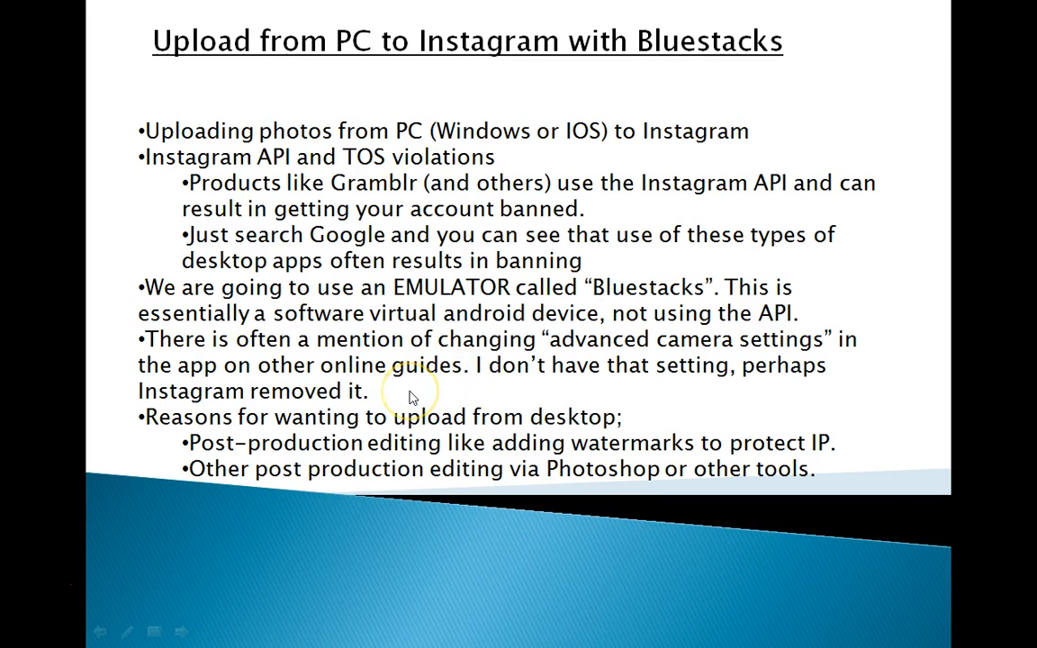
pyautogui.moveTo(475, 79)
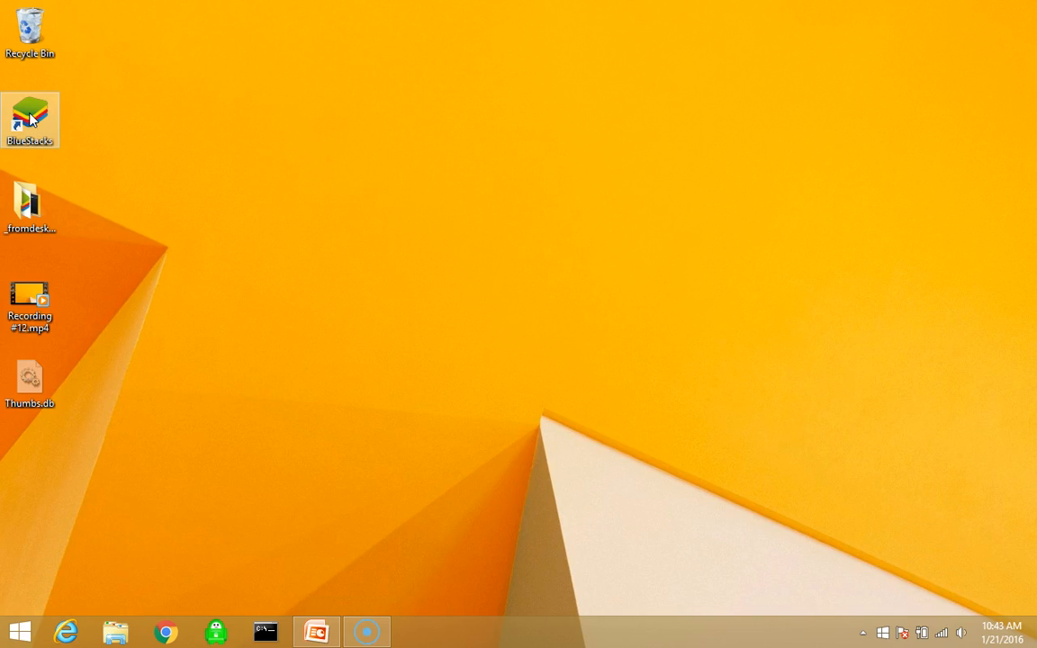
pyautogui.moveTo(36, 122)
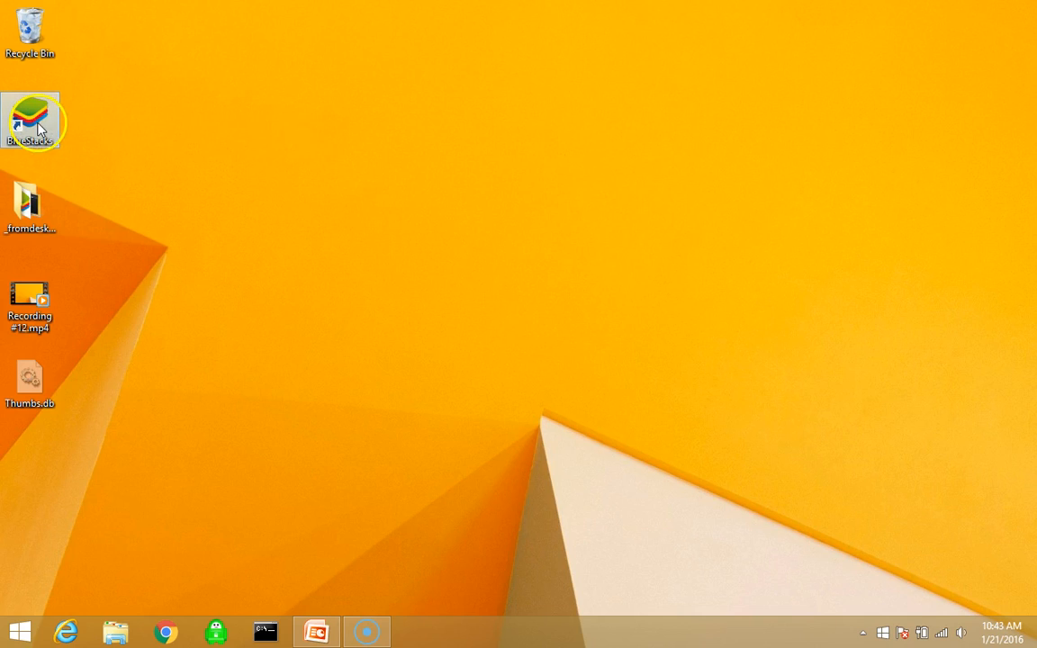
# Step: Launch the BlueStacks emulator from its desktop shortcut
pyautogui.doubleClick(29, 122)
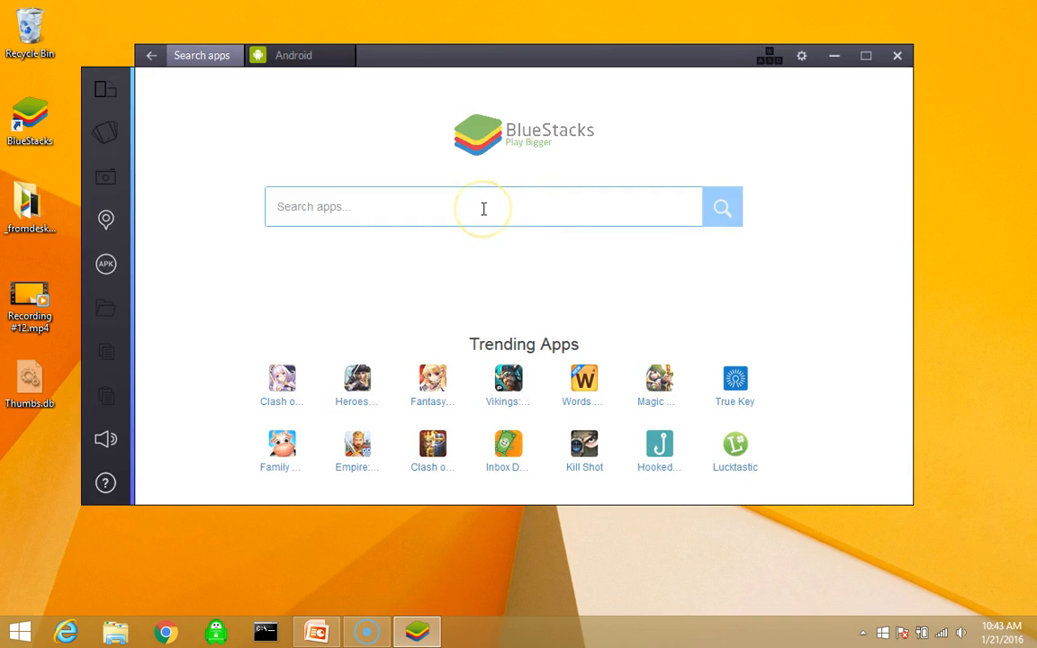
pyautogui.moveTo(391, 209)
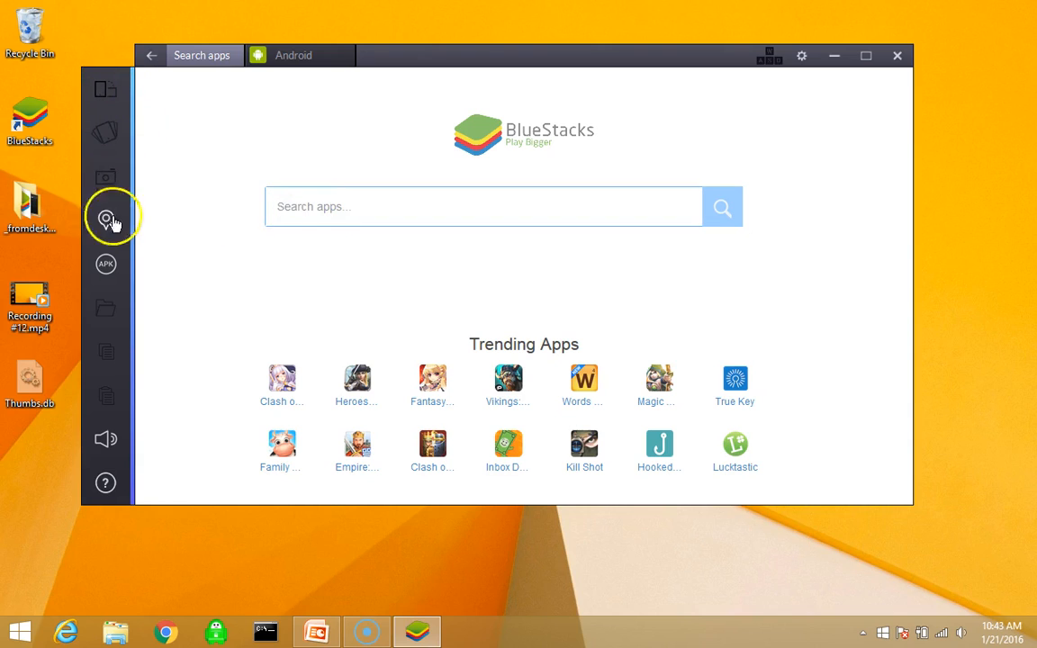
pyautogui.moveTo(412, 228)
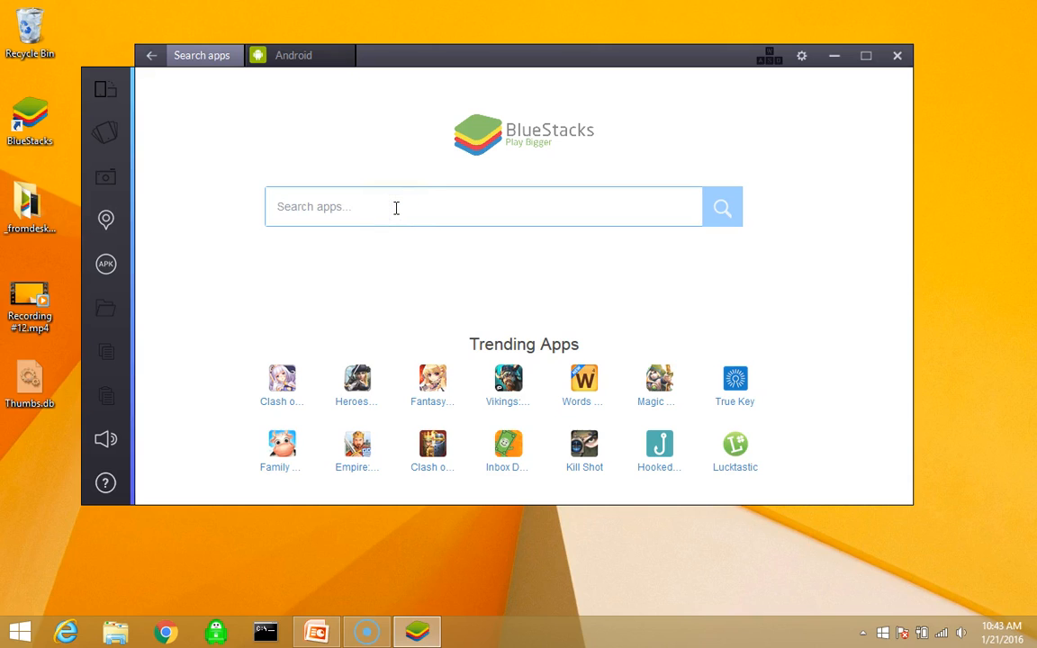
# Step: Search apps for 'instagram' and launch the Instagram suggestion
pyautogui.write('t')
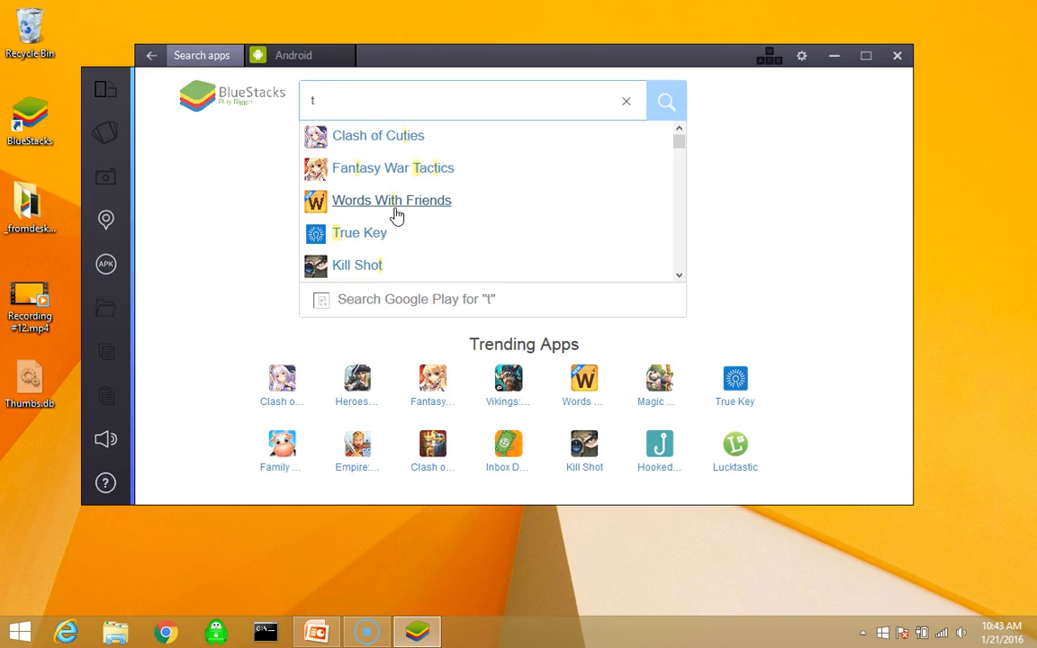
pyautogui.write('instagram')
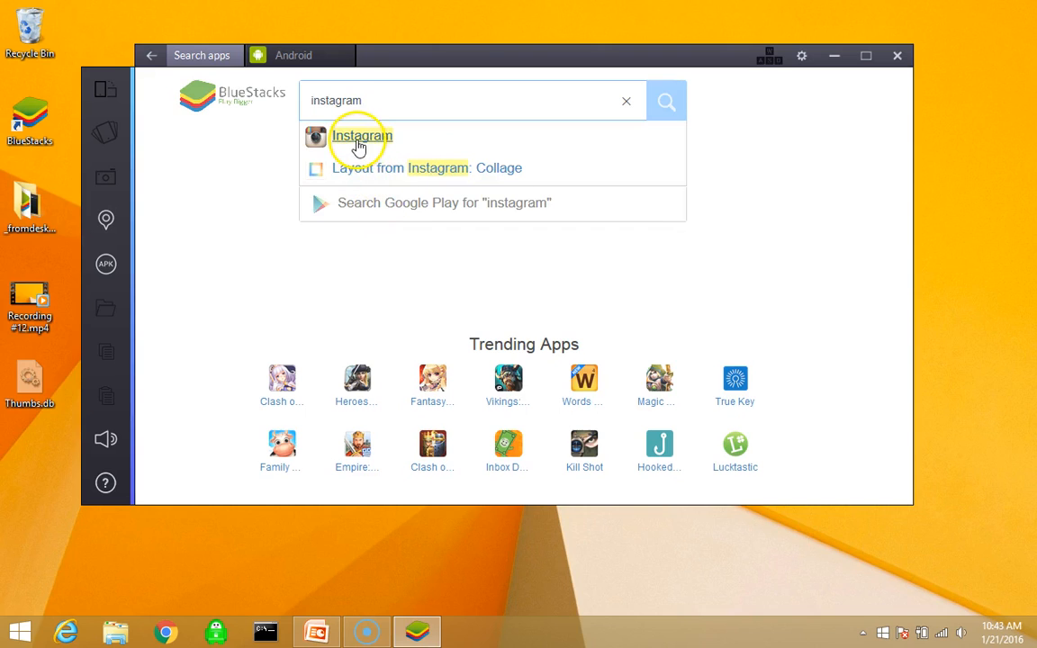
pyautogui.click(361, 136)
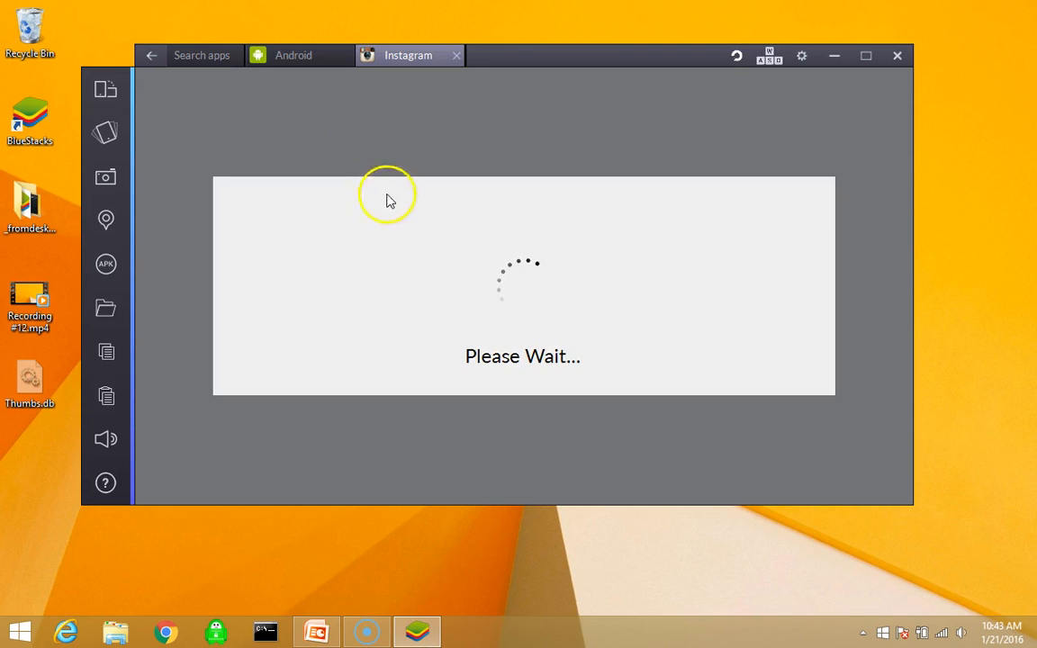
pyautogui.moveTo(416, 248)
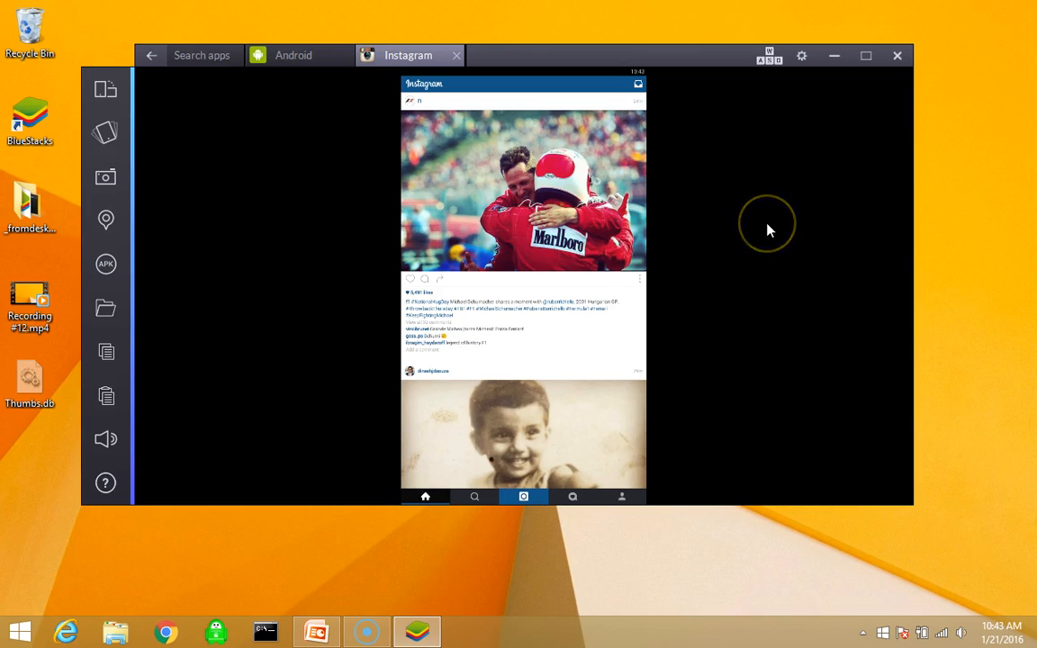
pyautogui.moveTo(759, 222)
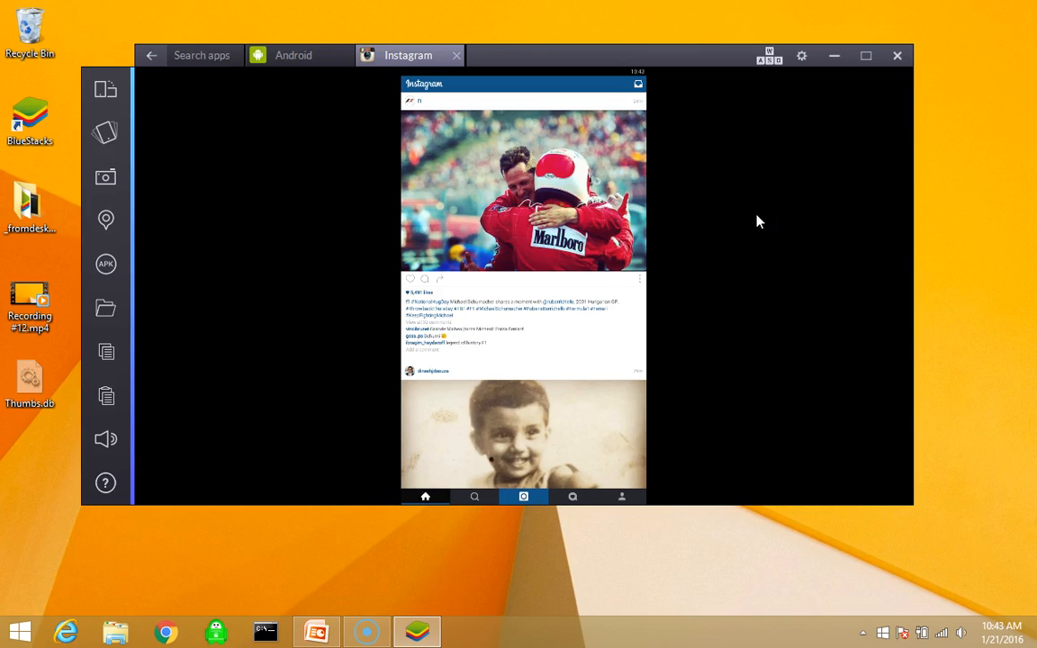
pyautogui.moveTo(752, 209)
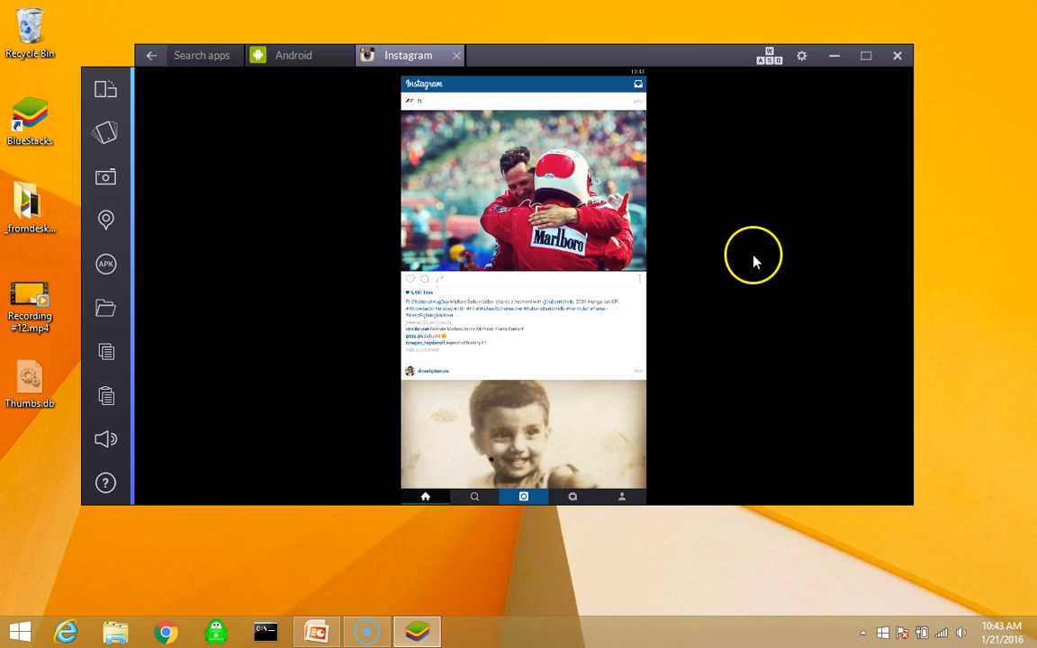
pyautogui.moveTo(745, 268)
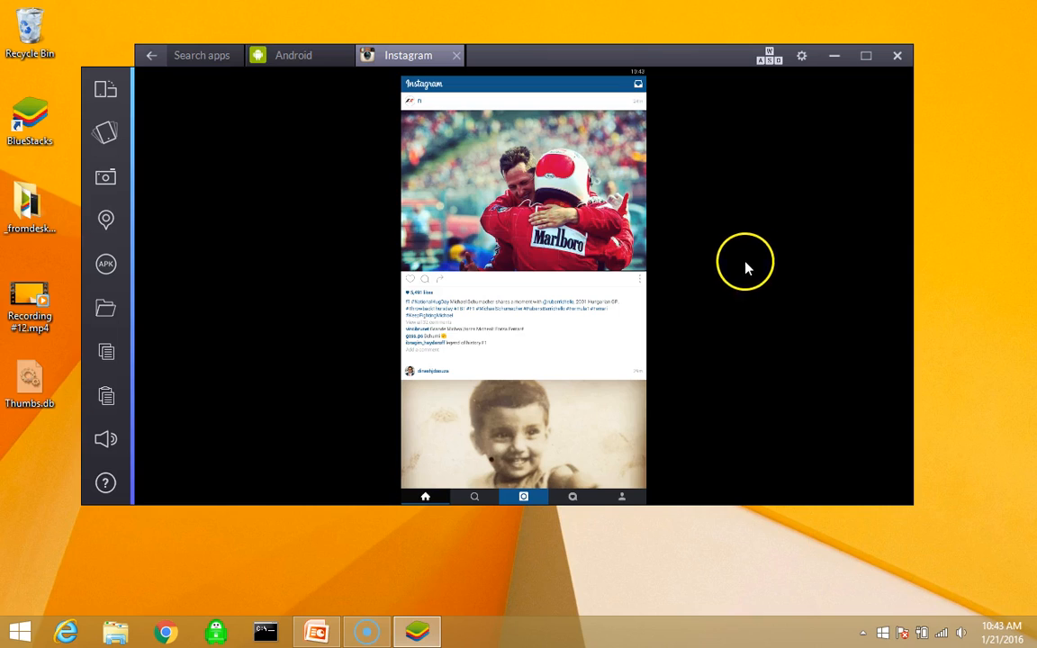
pyautogui.moveTo(514, 93)
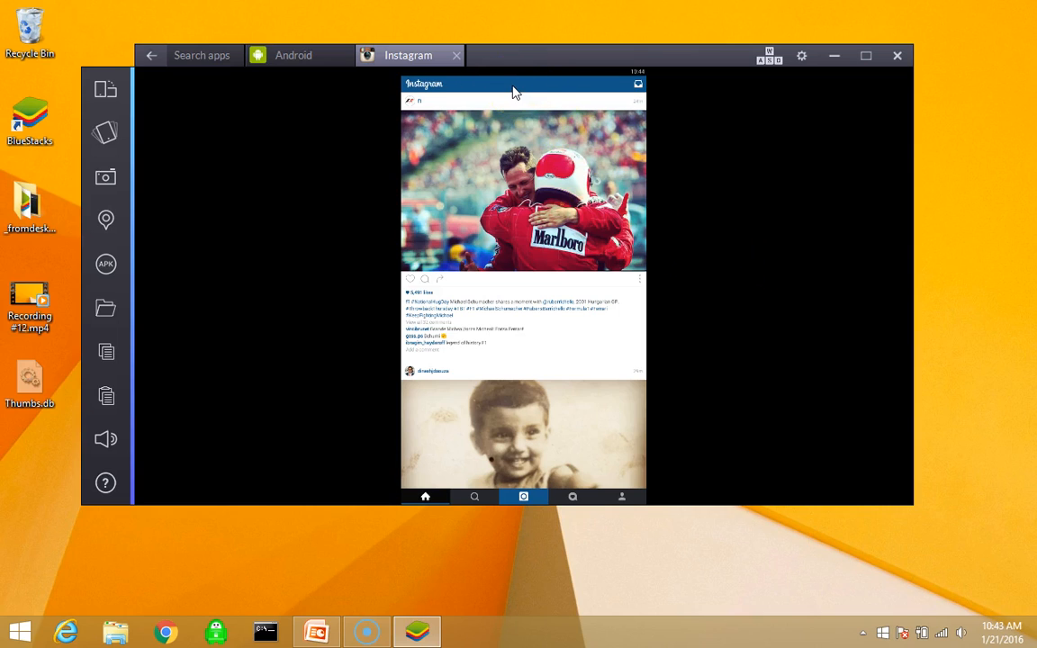
pyautogui.moveTo(711, 297)
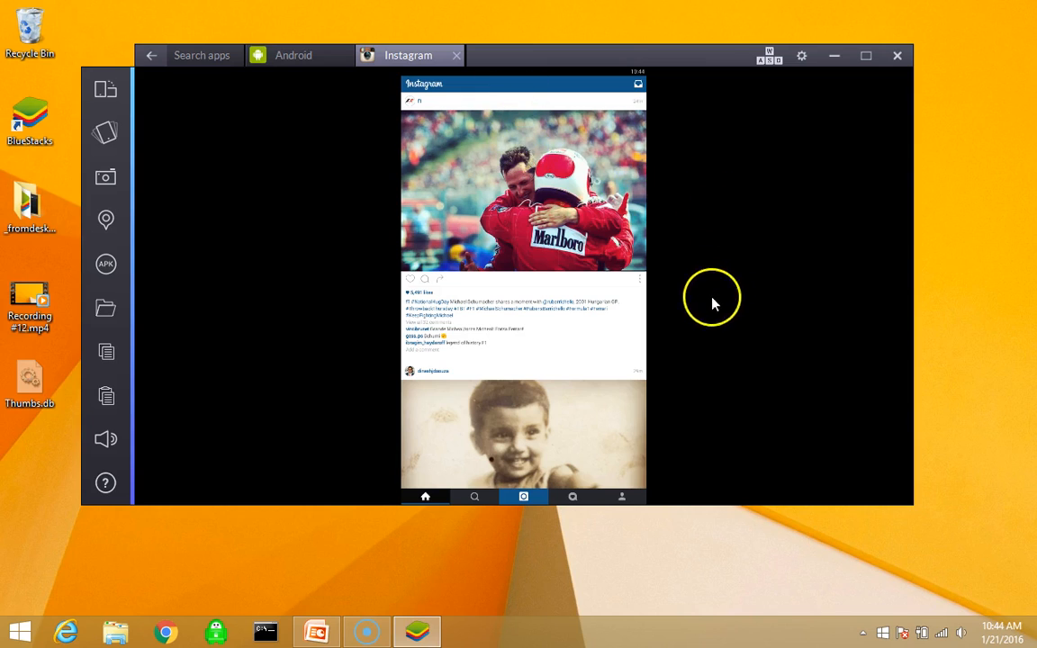
pyautogui.moveTo(535, 125)
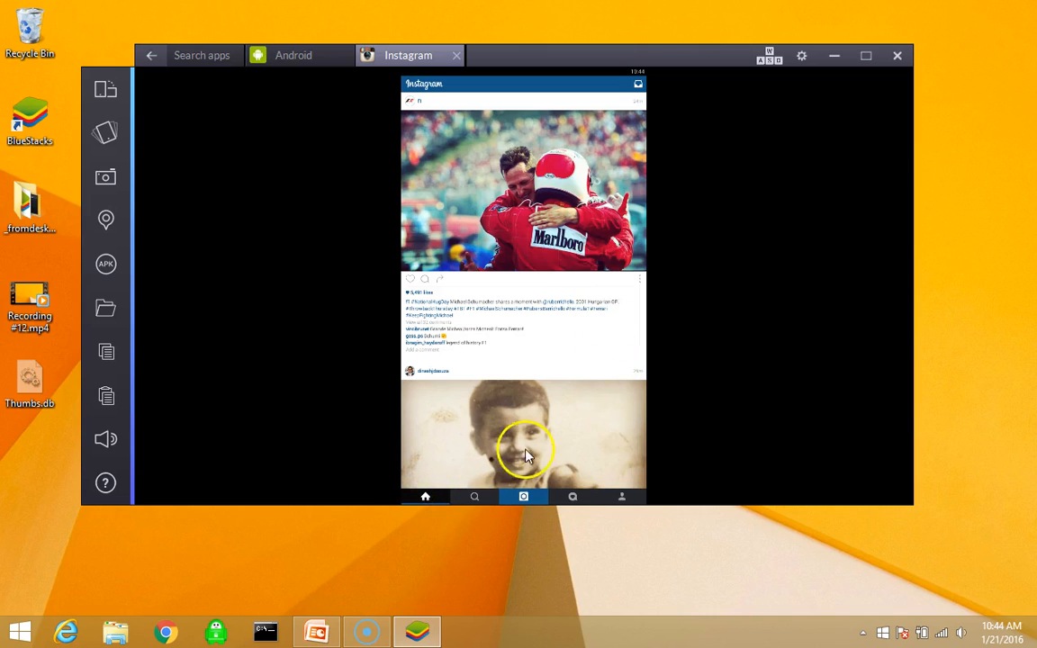
# Step: Reach the Instagram profile and back out of Options to the photo grid
pyautogui.click(865, 55)
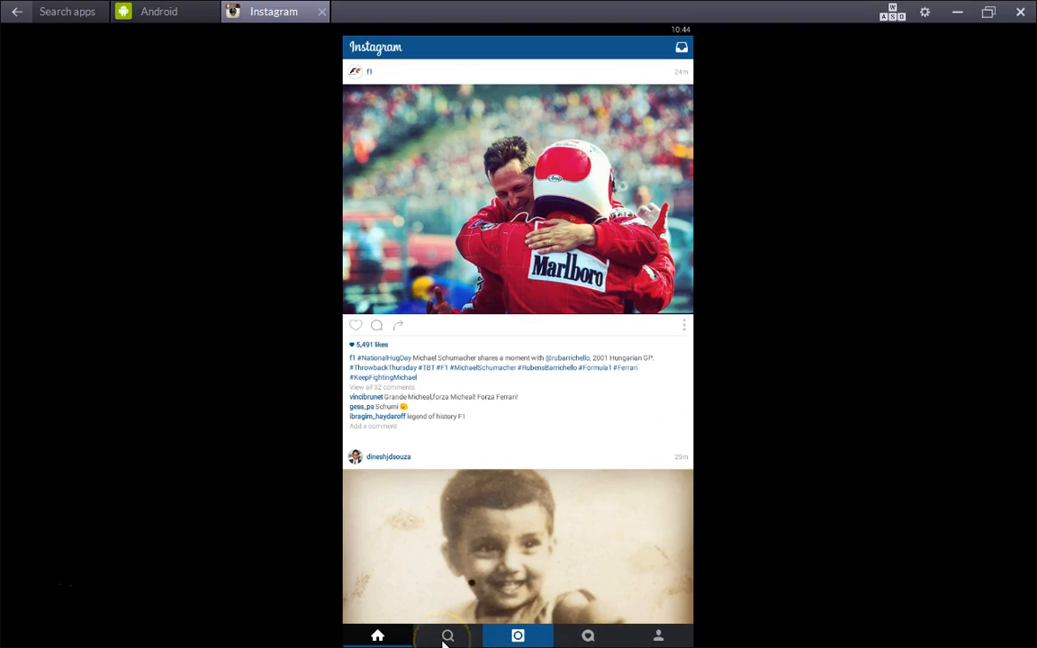
pyautogui.moveTo(447, 635)
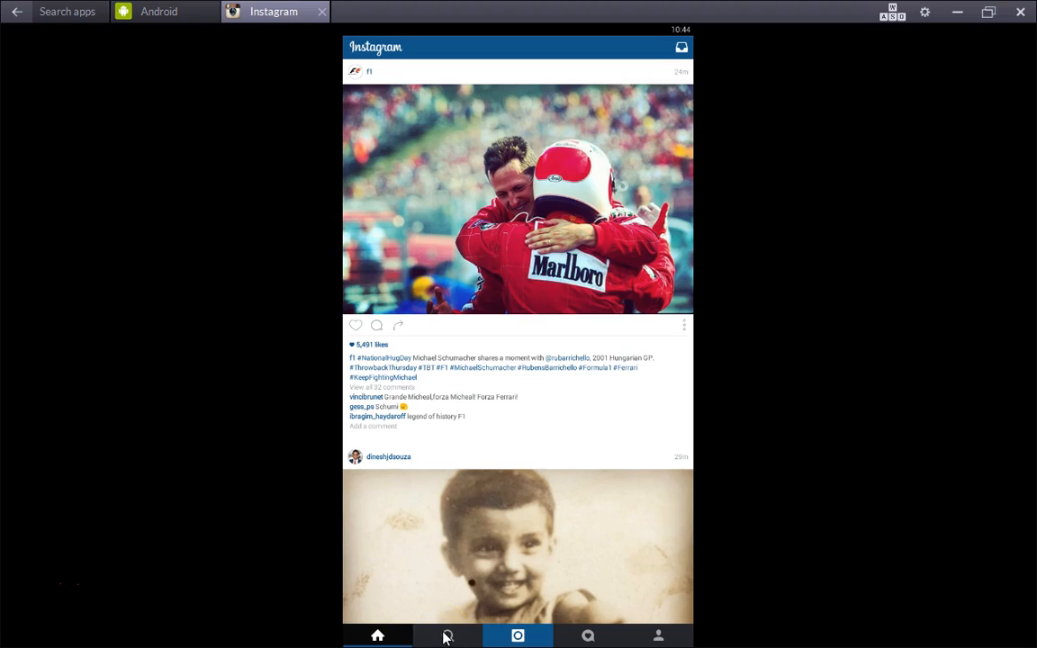
pyautogui.click(658, 636)
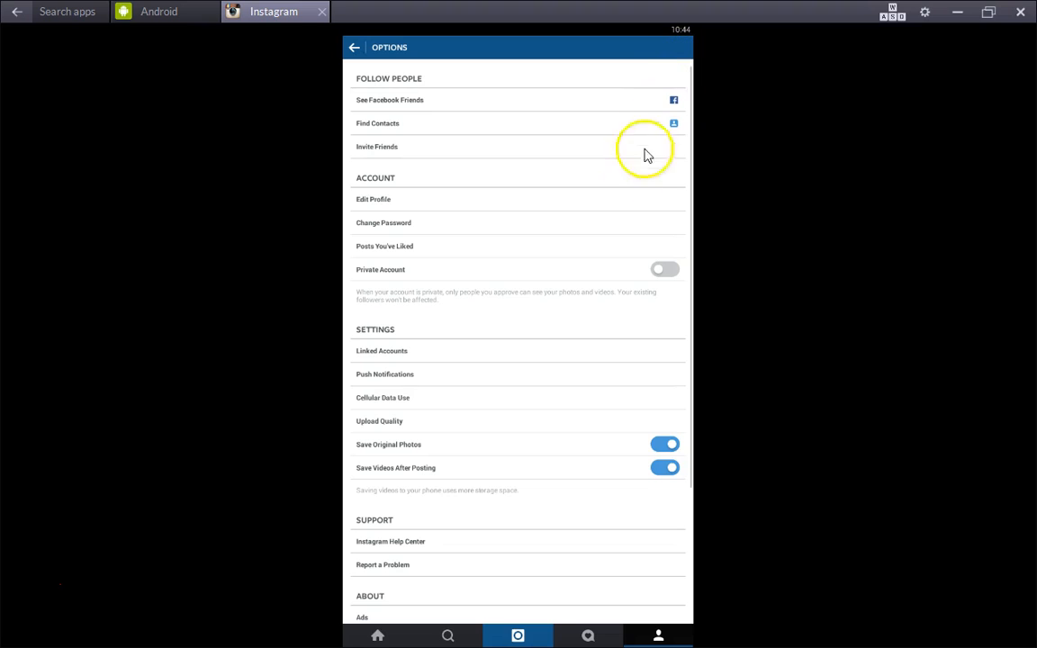
pyautogui.moveTo(425, 549)
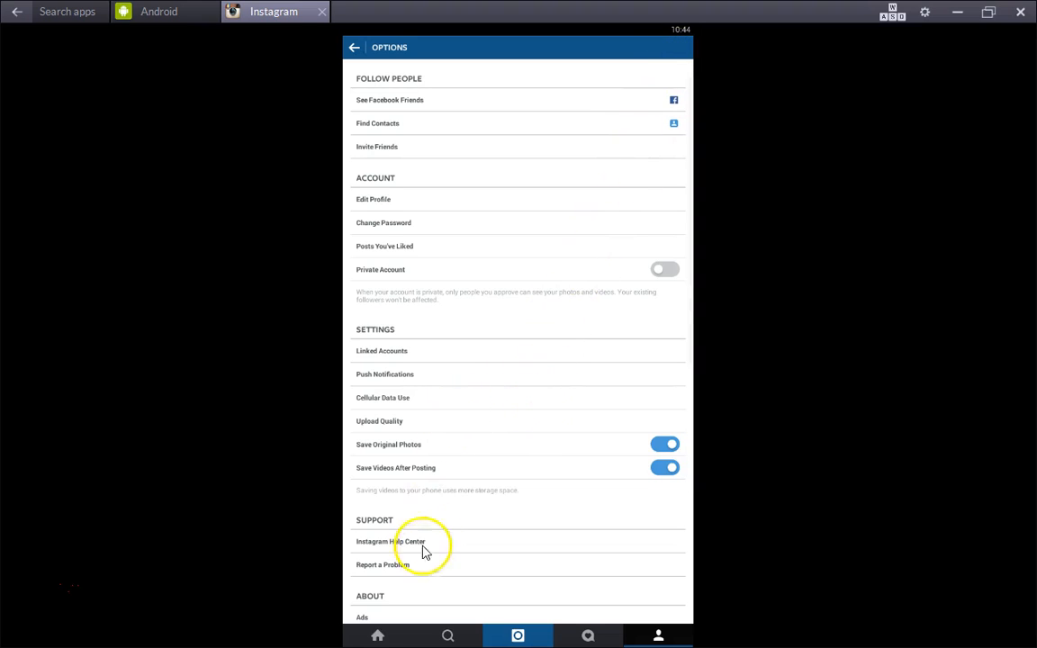
pyautogui.moveTo(300, 51)
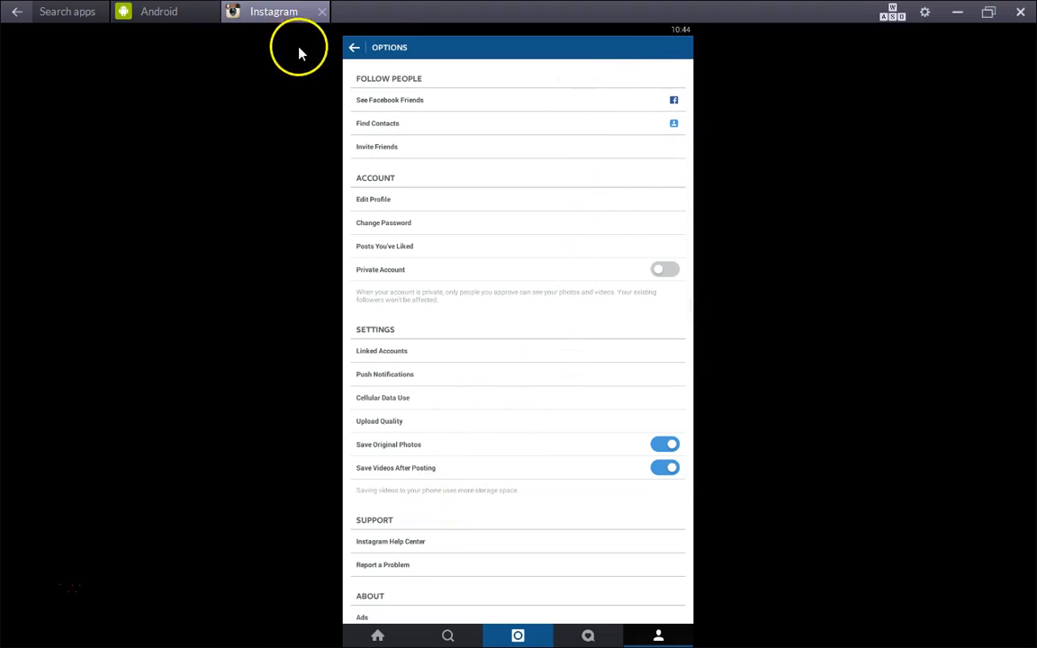
pyautogui.click(353, 47)
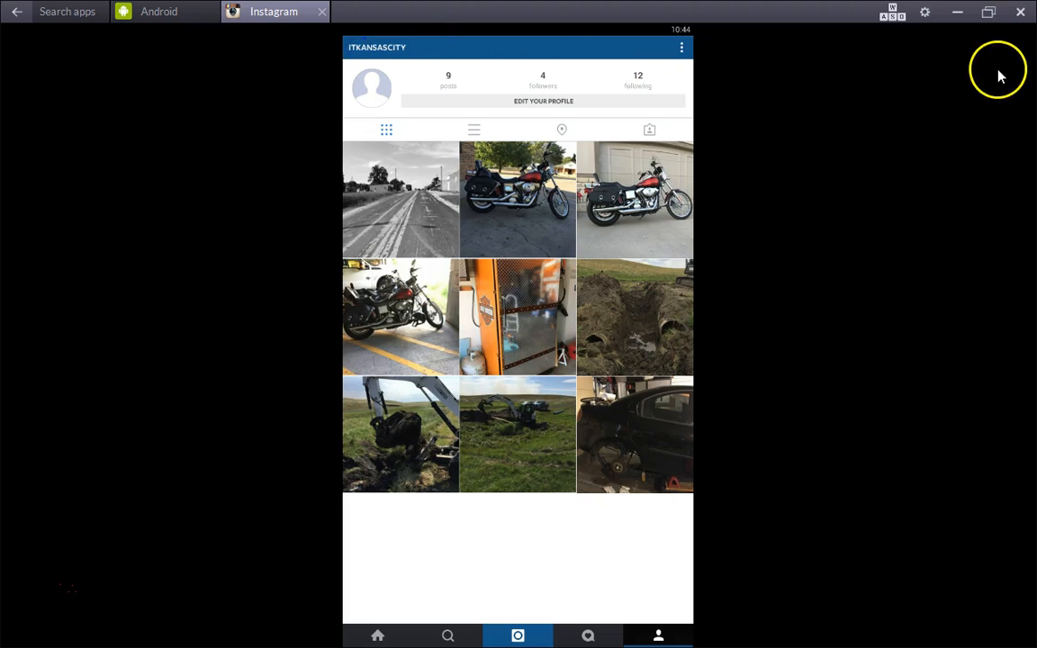
pyautogui.moveTo(988, 12)
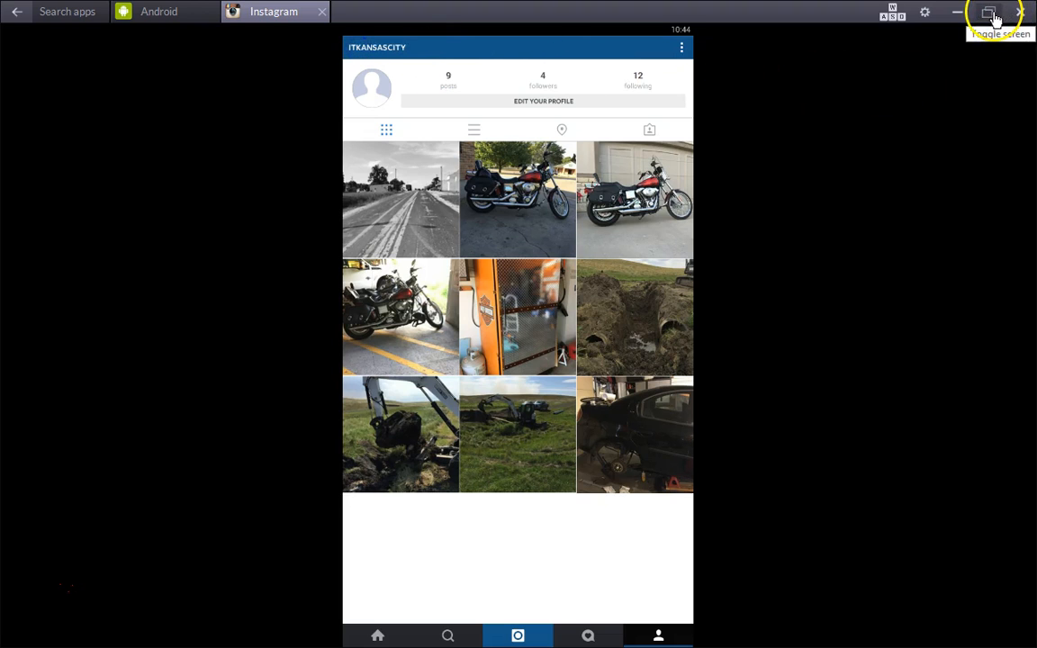
# Step: Exit full-screen mode with the Toggle screen button
pyautogui.click(988, 12)
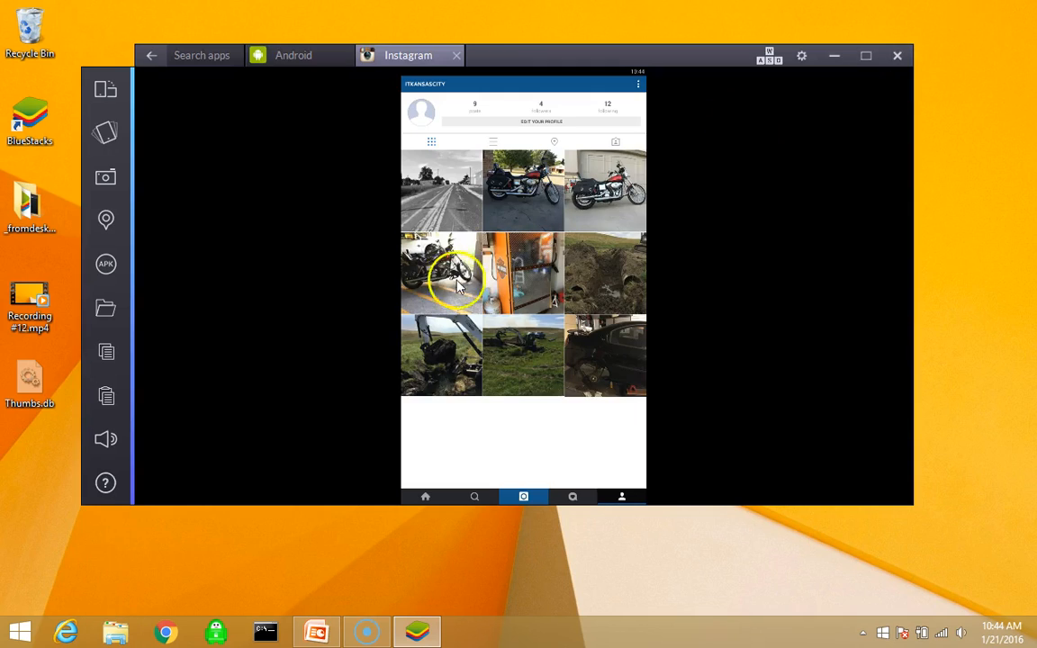
pyautogui.moveTo(106, 89)
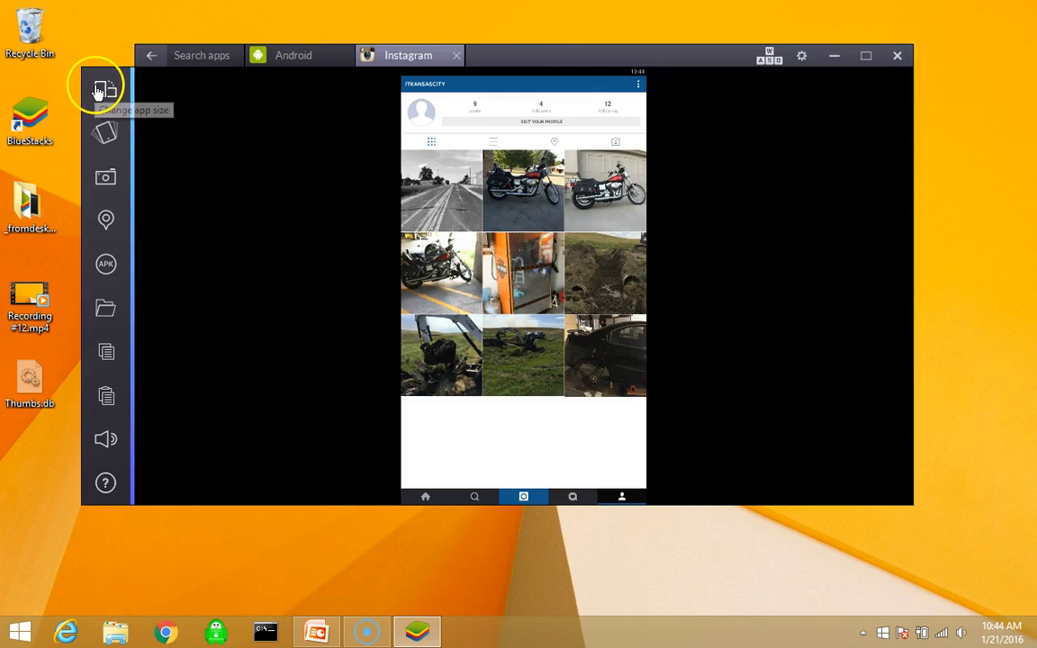
pyautogui.moveTo(106, 308)
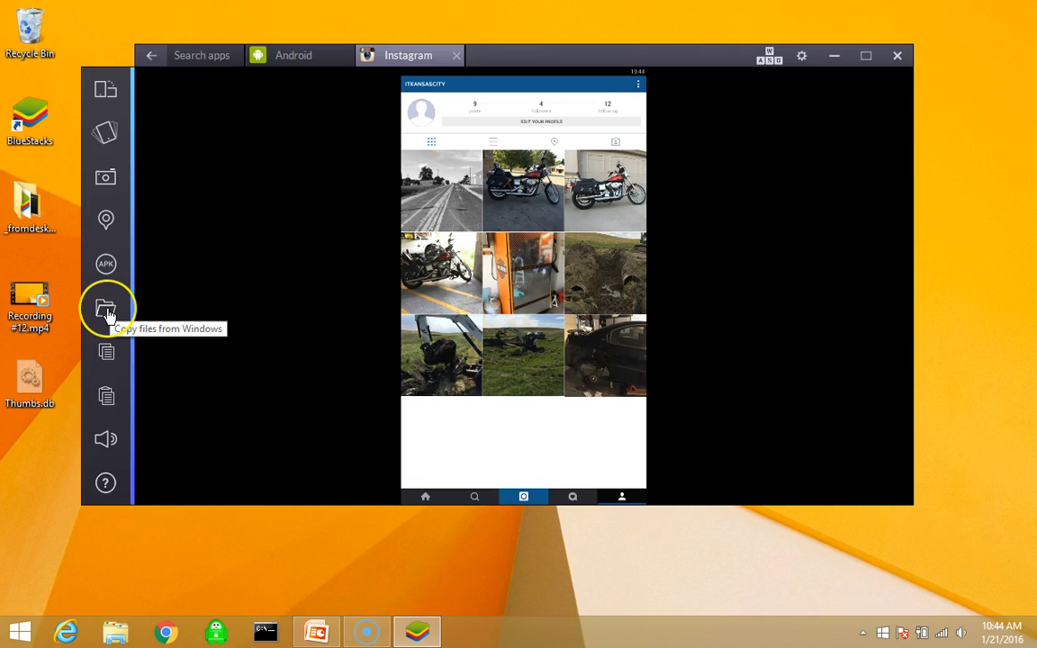
pyautogui.moveTo(106, 308)
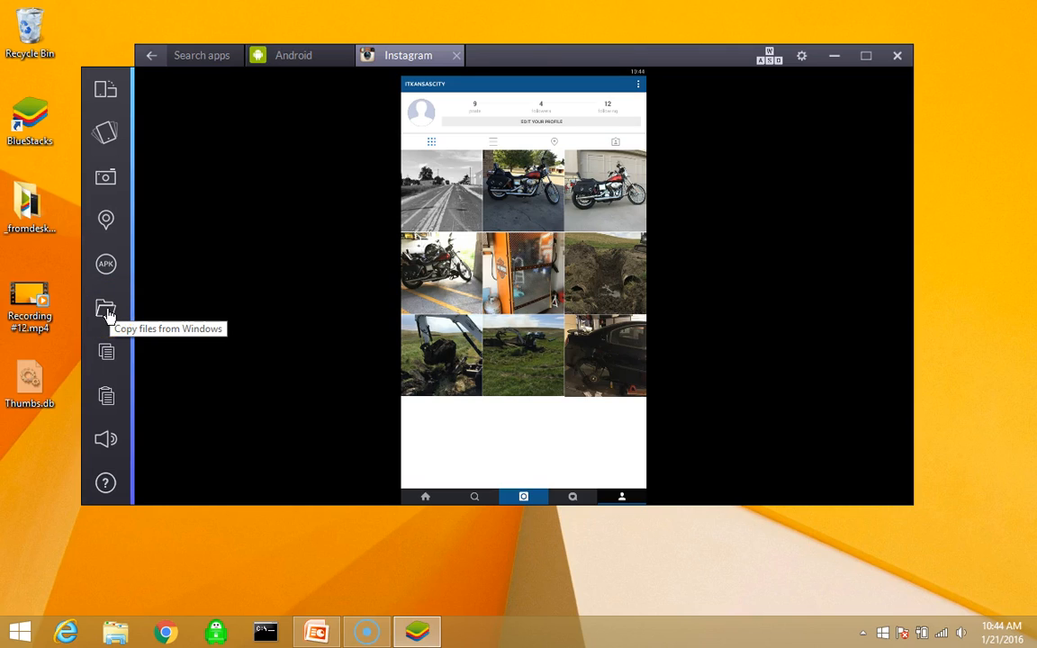
# Step: Copy IMG_1648.JPG from Windows into BlueStacks through the file picker
pyautogui.click(105, 308)
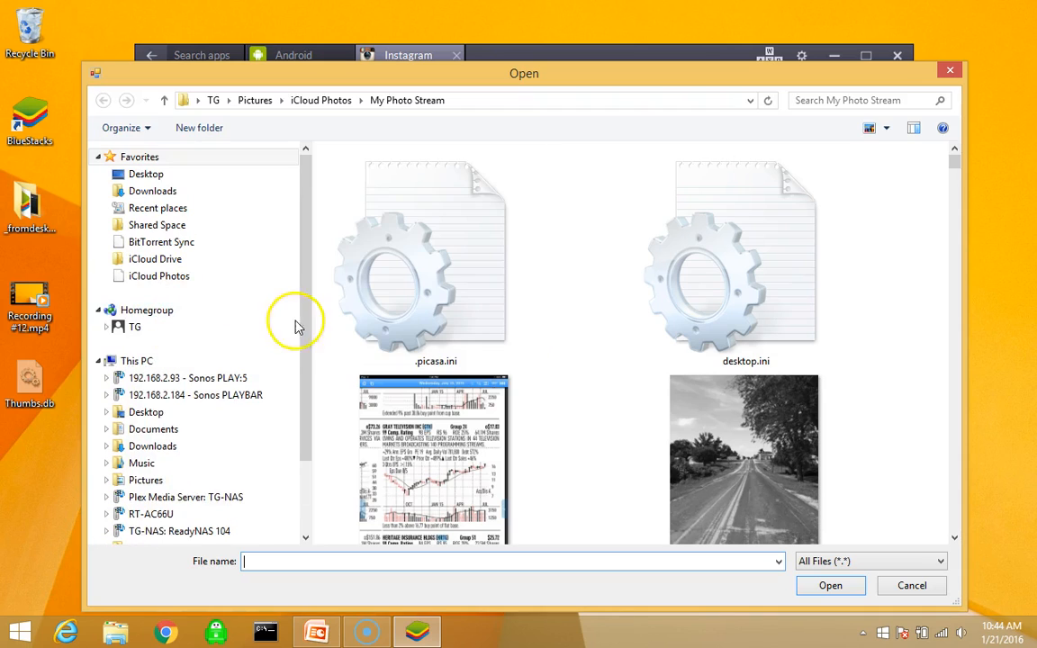
pyautogui.moveTo(745, 441)
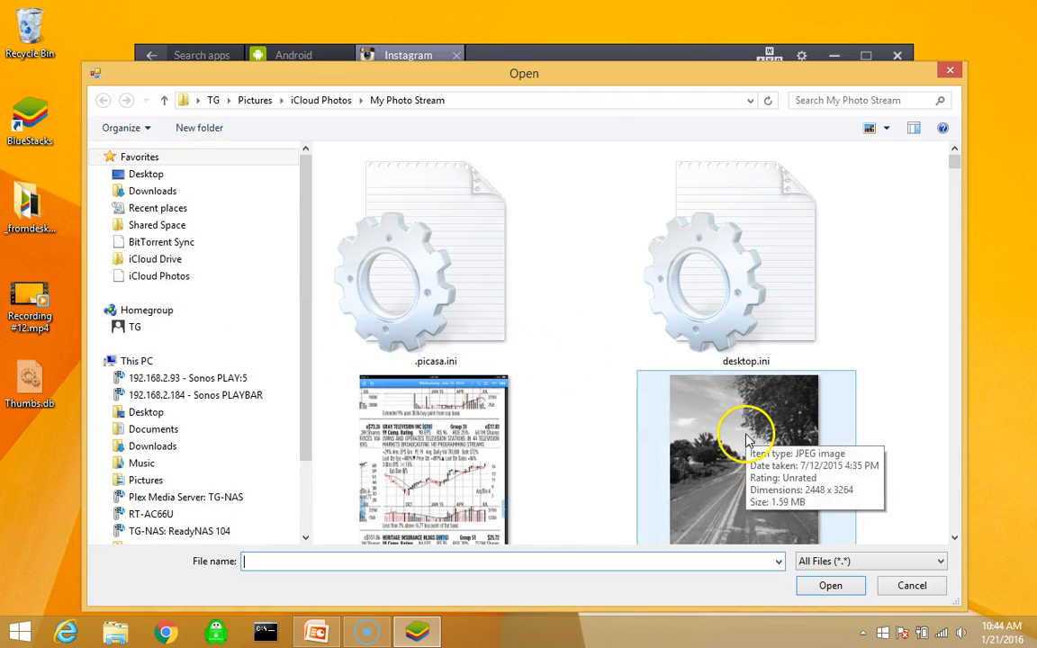
pyautogui.click(745, 432)
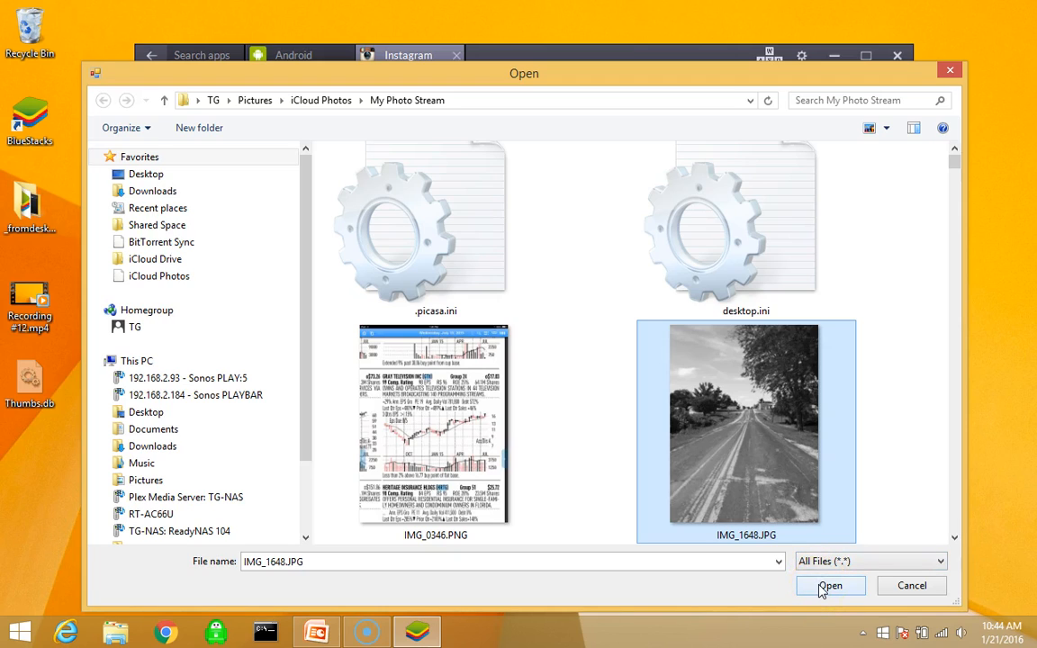
pyautogui.click(830, 585)
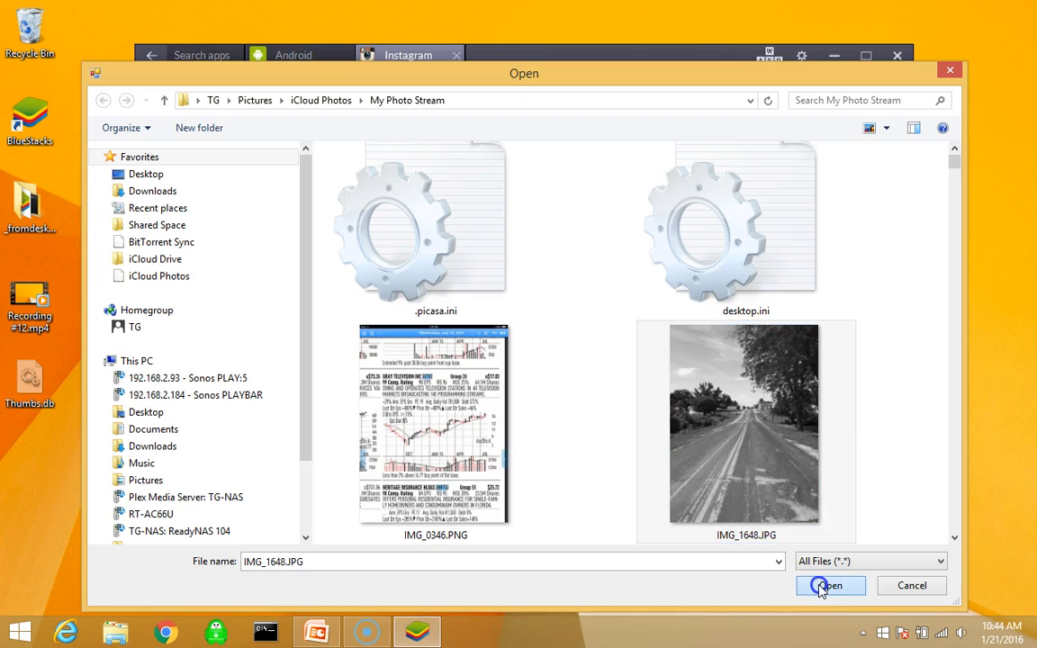
pyautogui.click(828, 585)
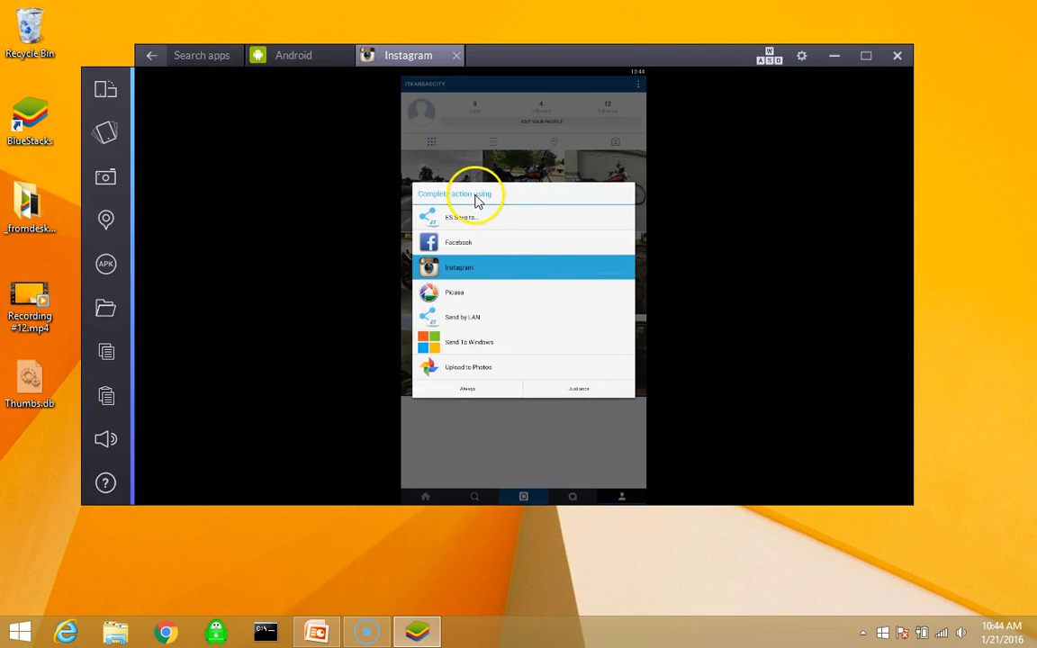
pyautogui.moveTo(475, 254)
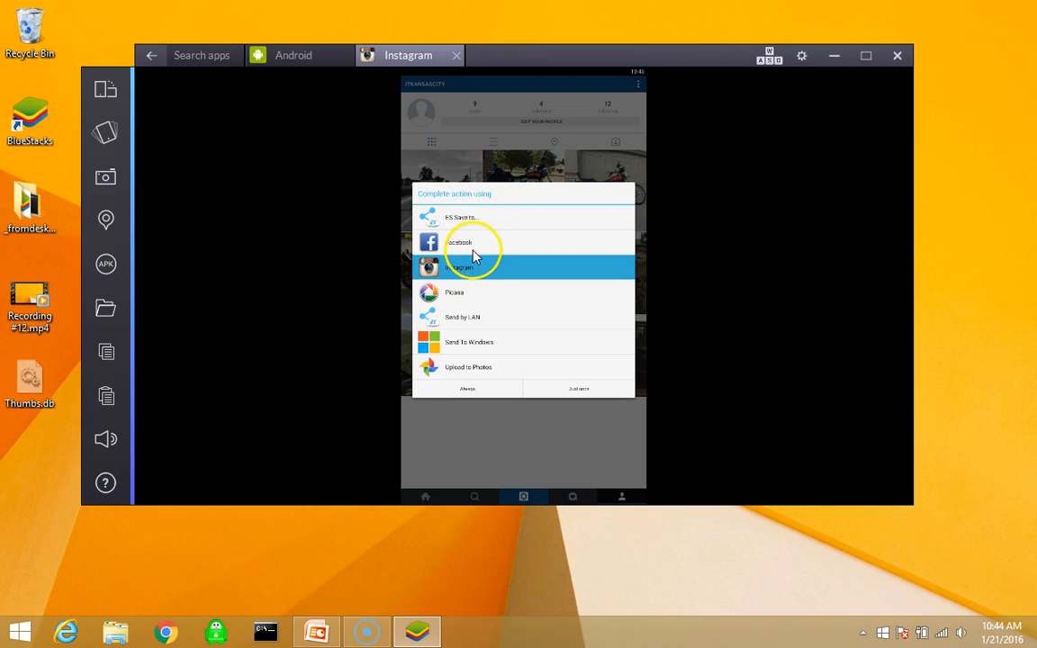
pyautogui.moveTo(475, 316)
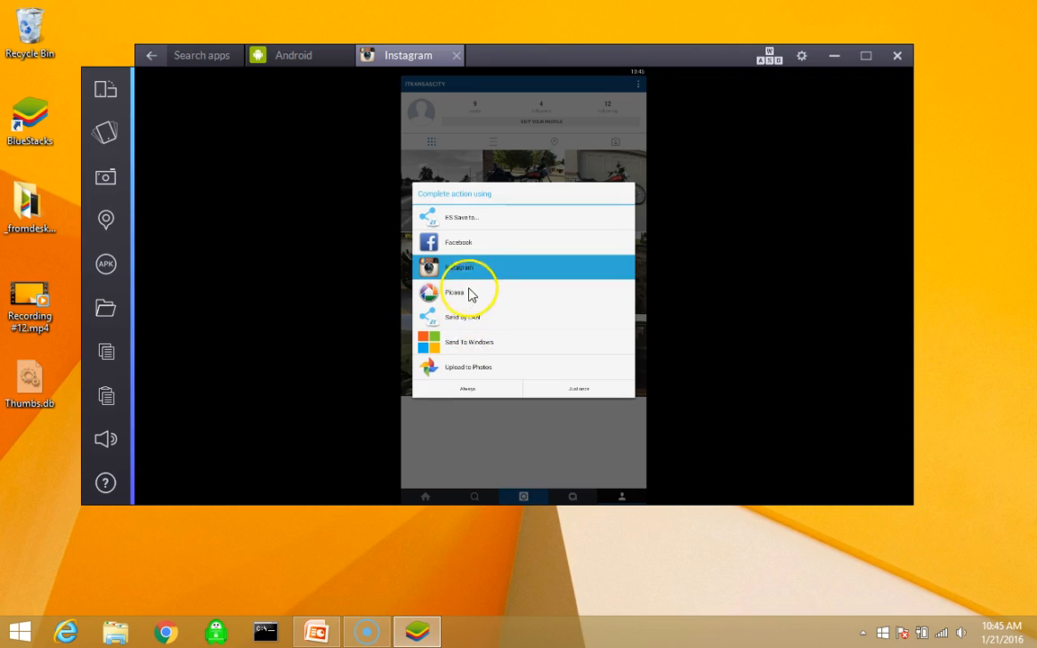
pyautogui.moveTo(536, 327)
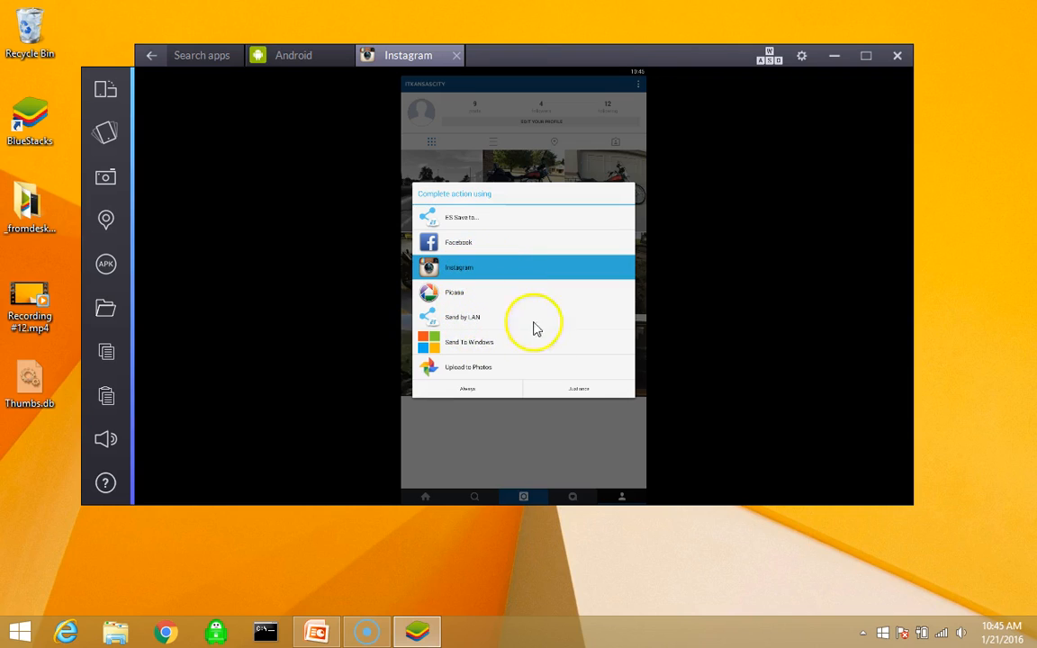
pyautogui.moveTo(577, 394)
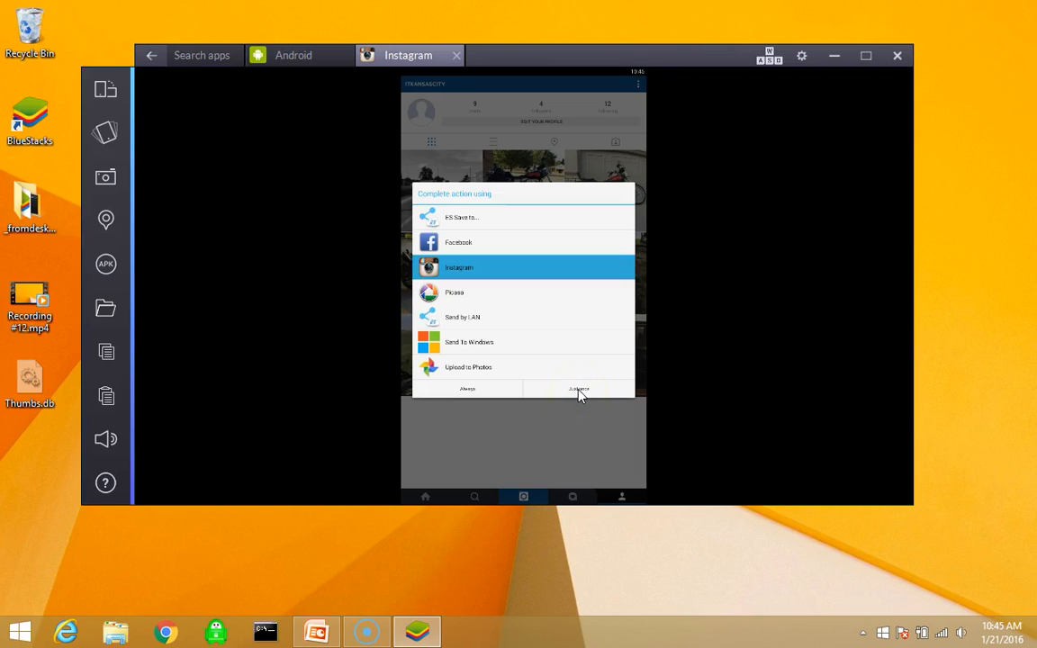
pyautogui.moveTo(467, 388)
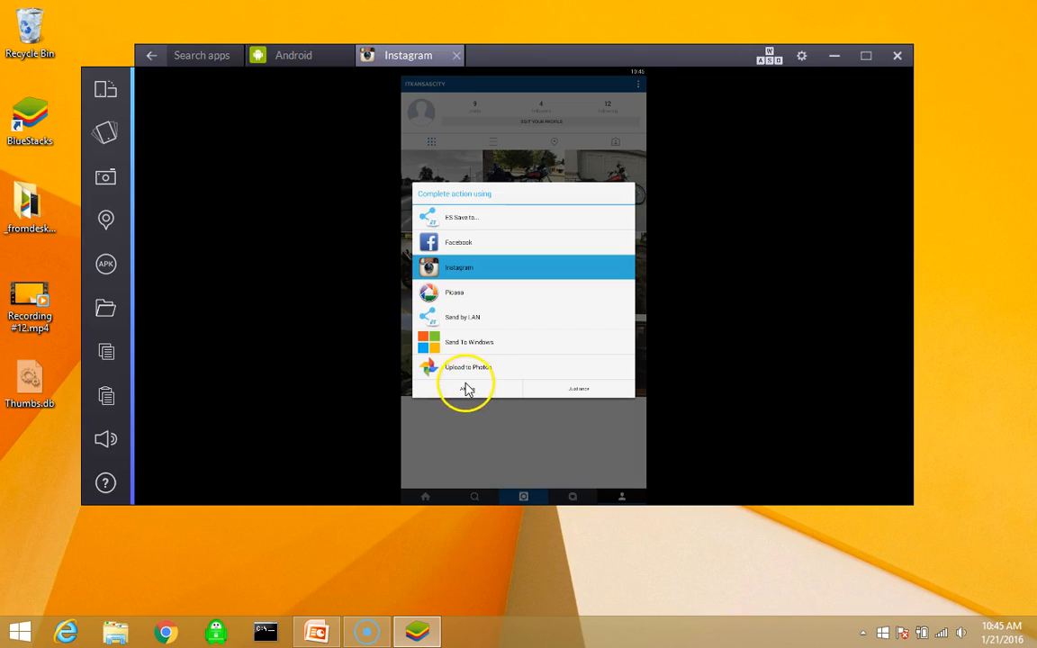
pyautogui.moveTo(594, 389)
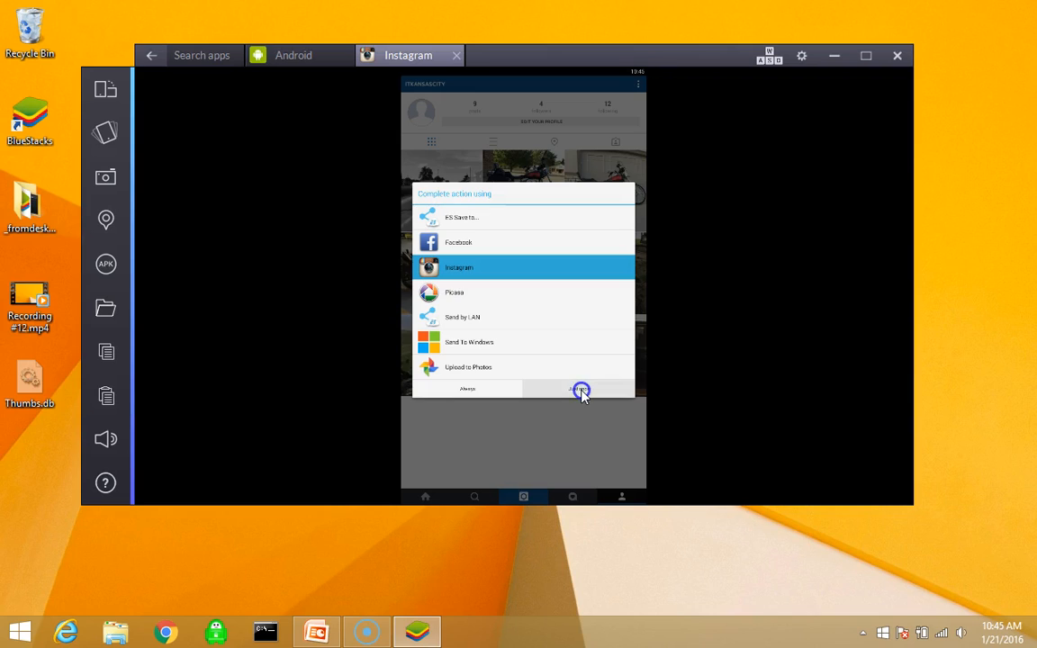
# Step: Send the photo to Instagram with 'Just once' in the app chooser
pyautogui.click(579, 388)
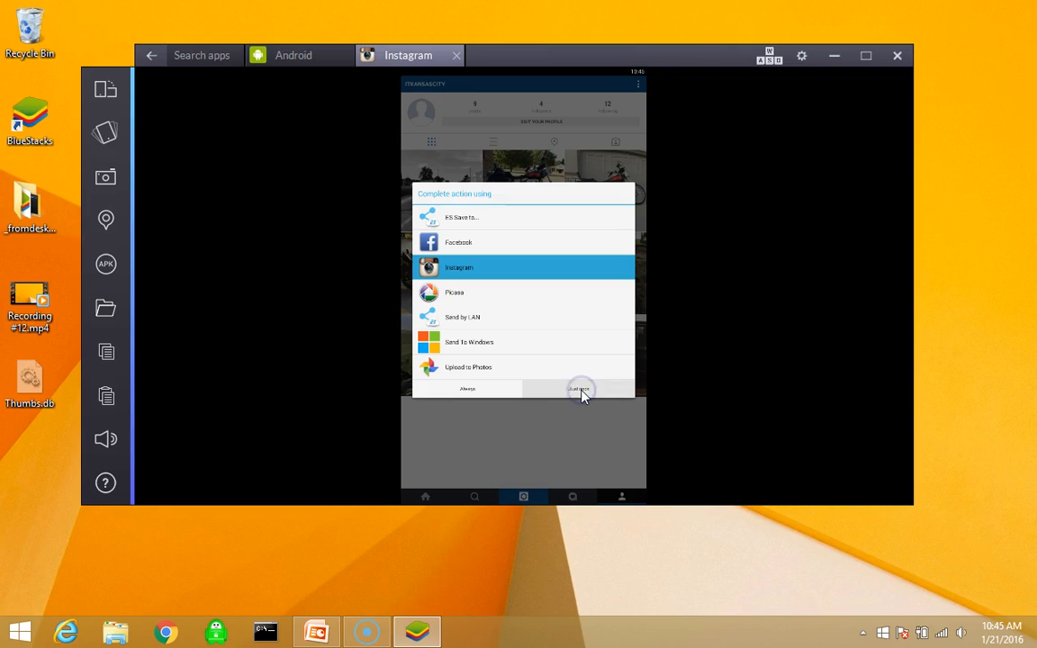
pyautogui.click(579, 389)
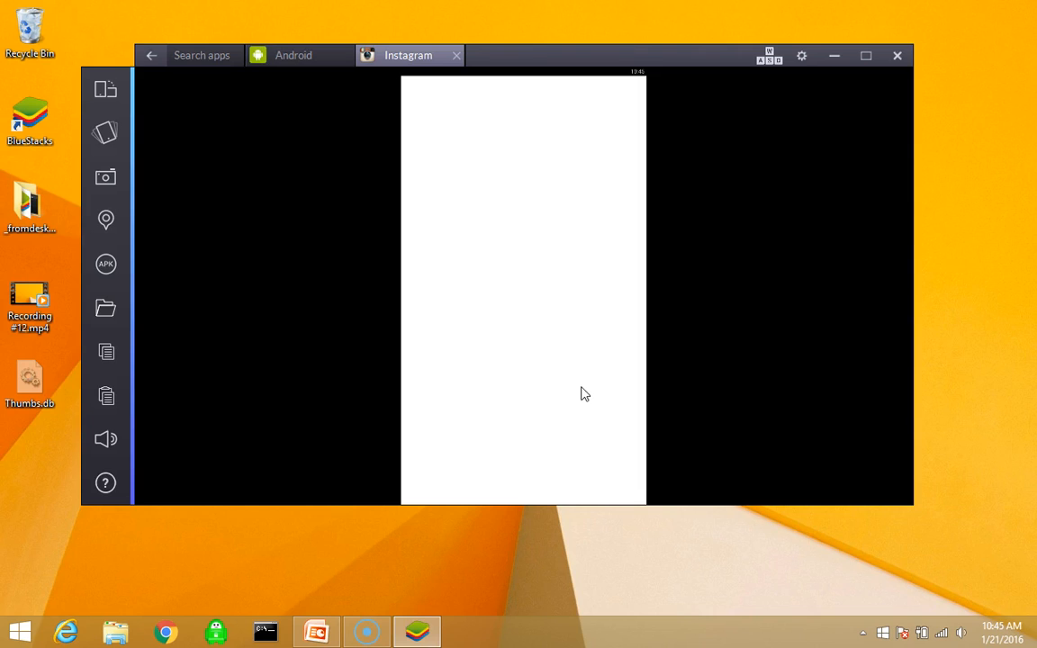
pyautogui.moveTo(864, 55)
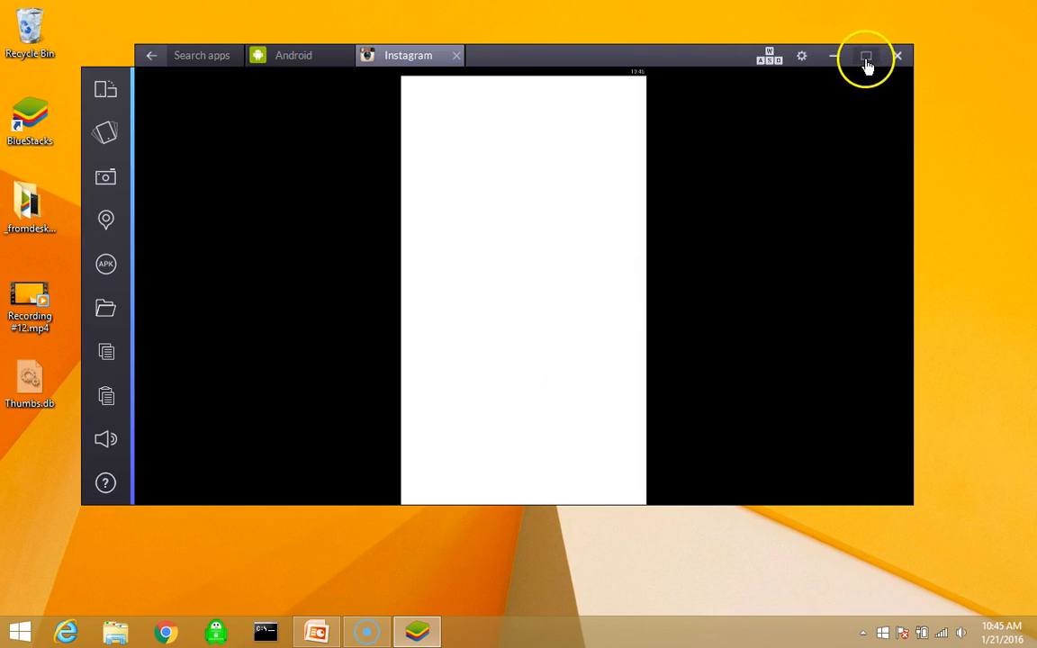
# Step: Go full screen and advance past Crop and Edit, keeping the Normal filter
pyautogui.click(866, 56)
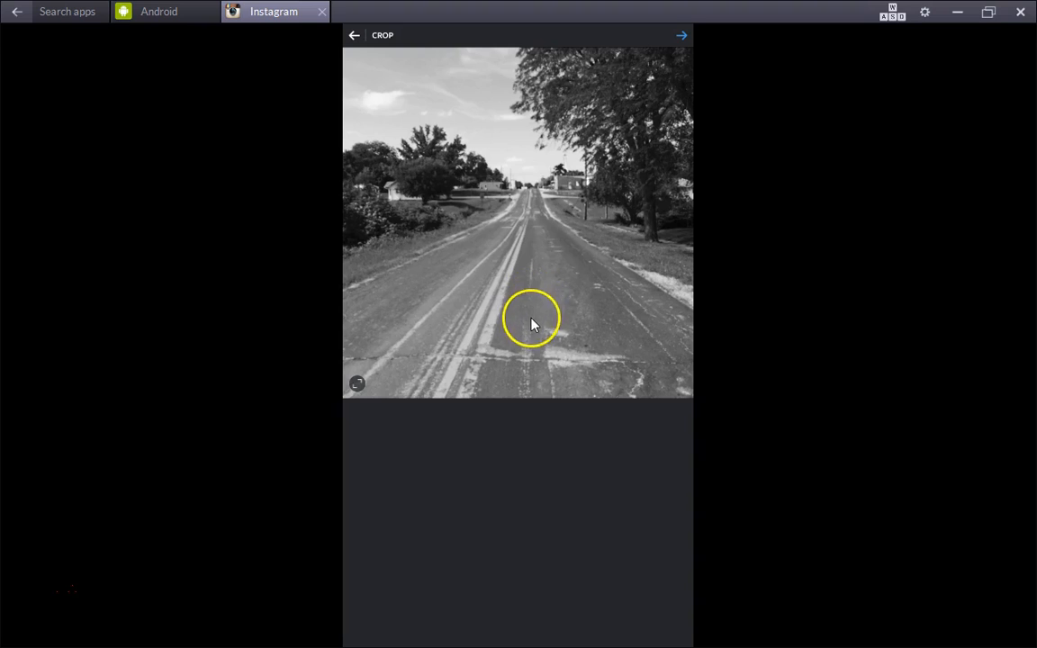
pyautogui.moveTo(491, 376)
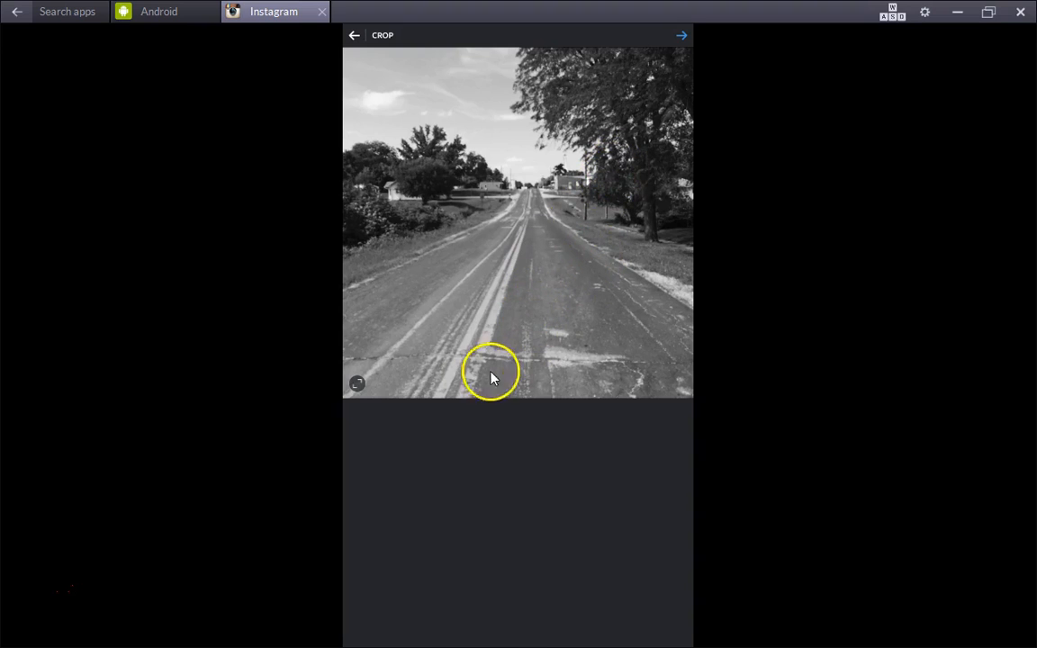
pyautogui.moveTo(682, 34)
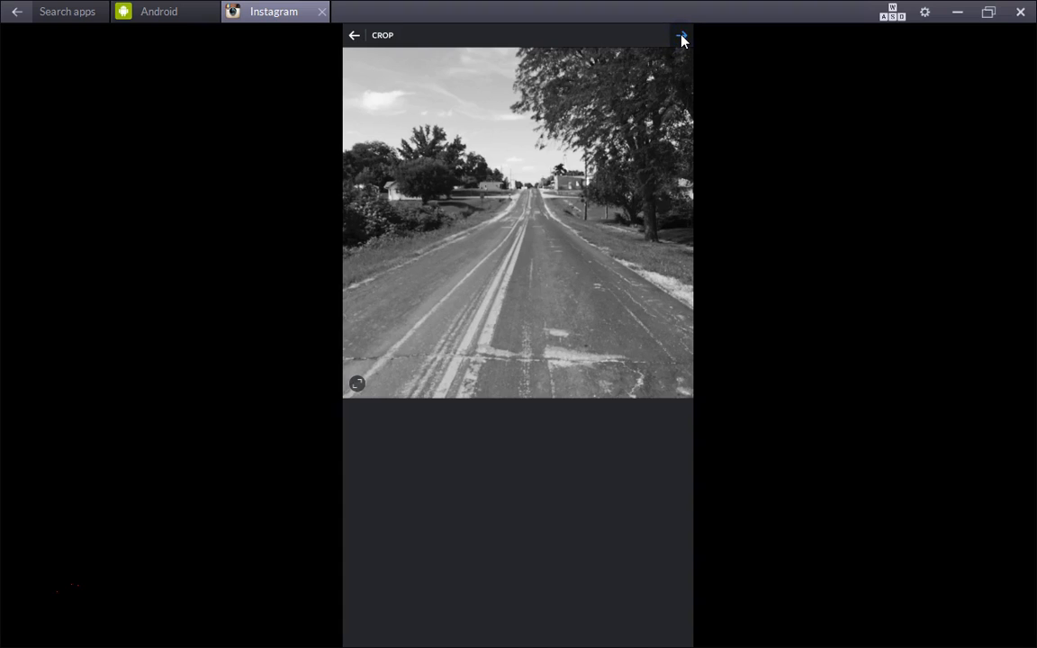
pyautogui.click(681, 35)
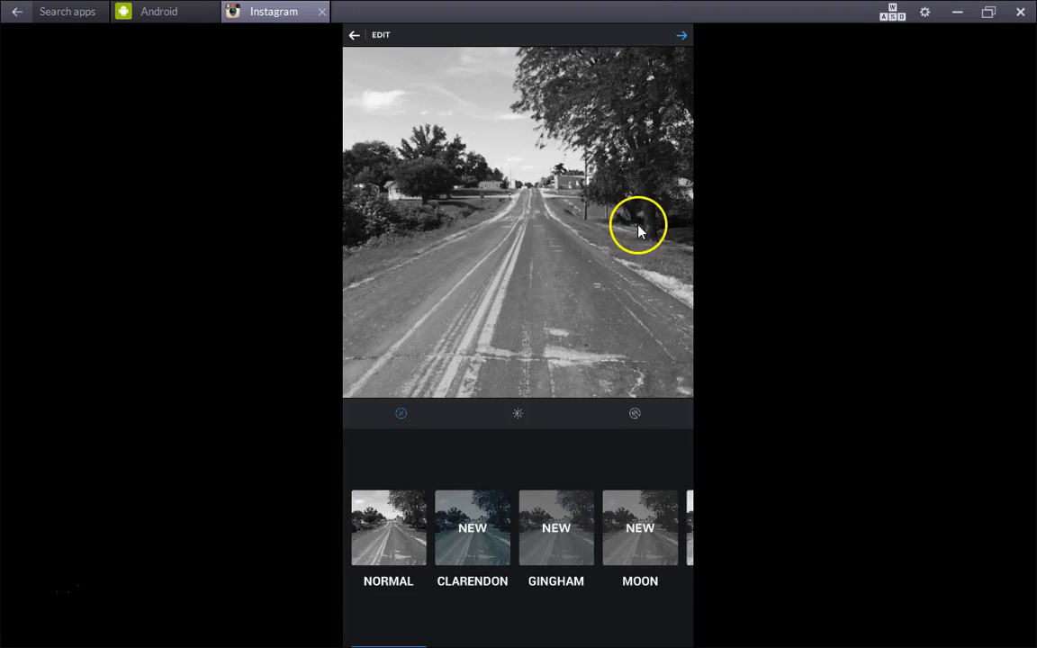
pyautogui.moveTo(681, 36)
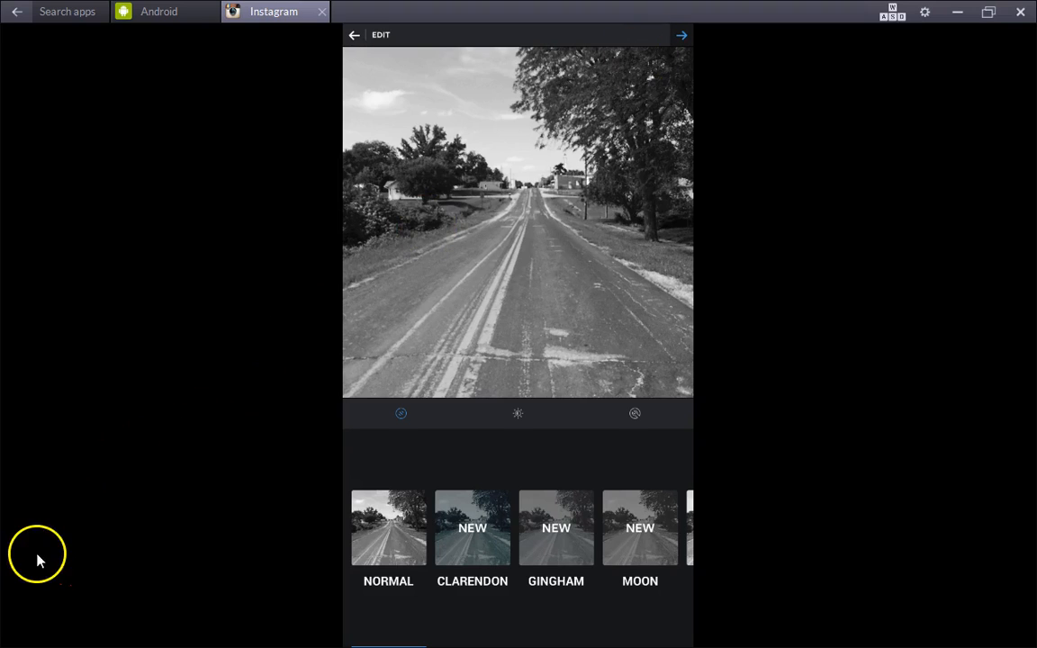
pyautogui.click(681, 34)
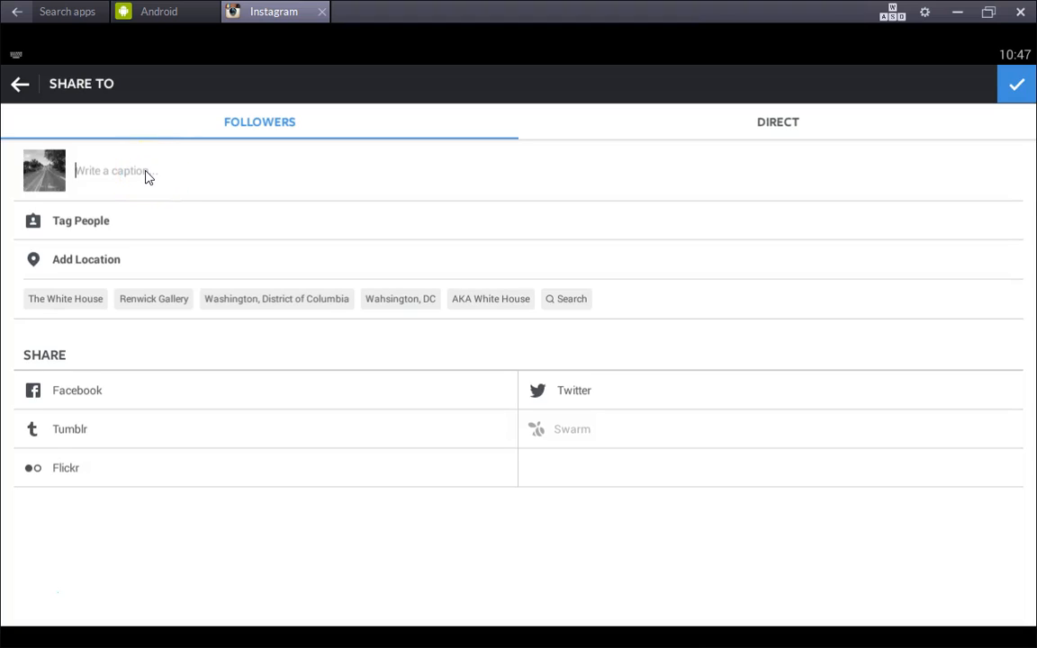
# Step: Caption the photo 'Skidmore, MO #skidmore' and share it to Followers
pyautogui.write('s')
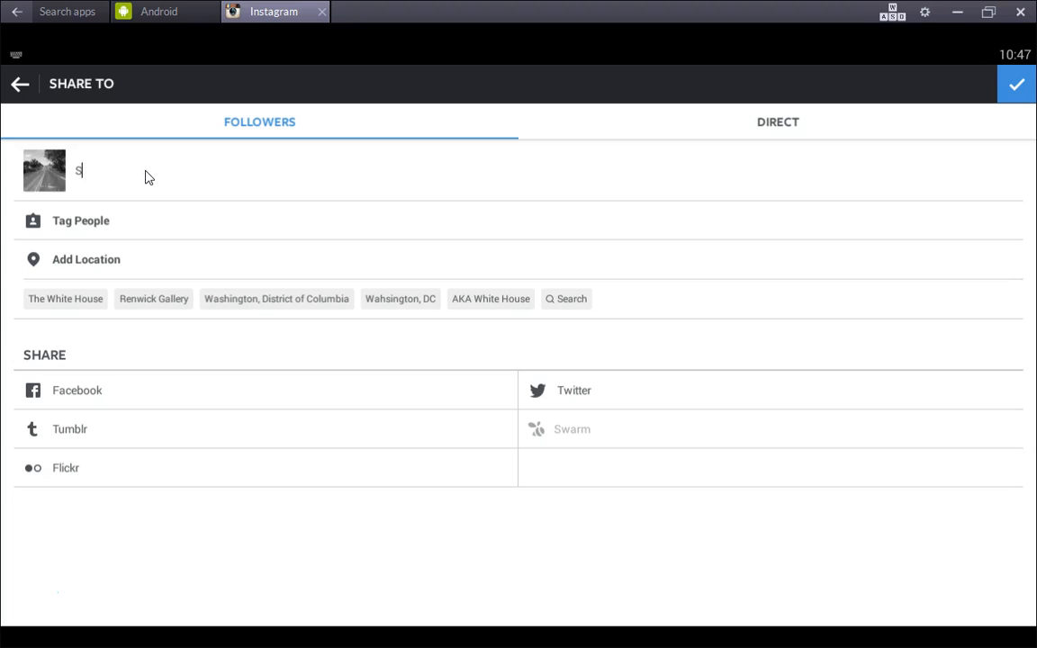
pyautogui.write('kidmore, MO #skidmore')
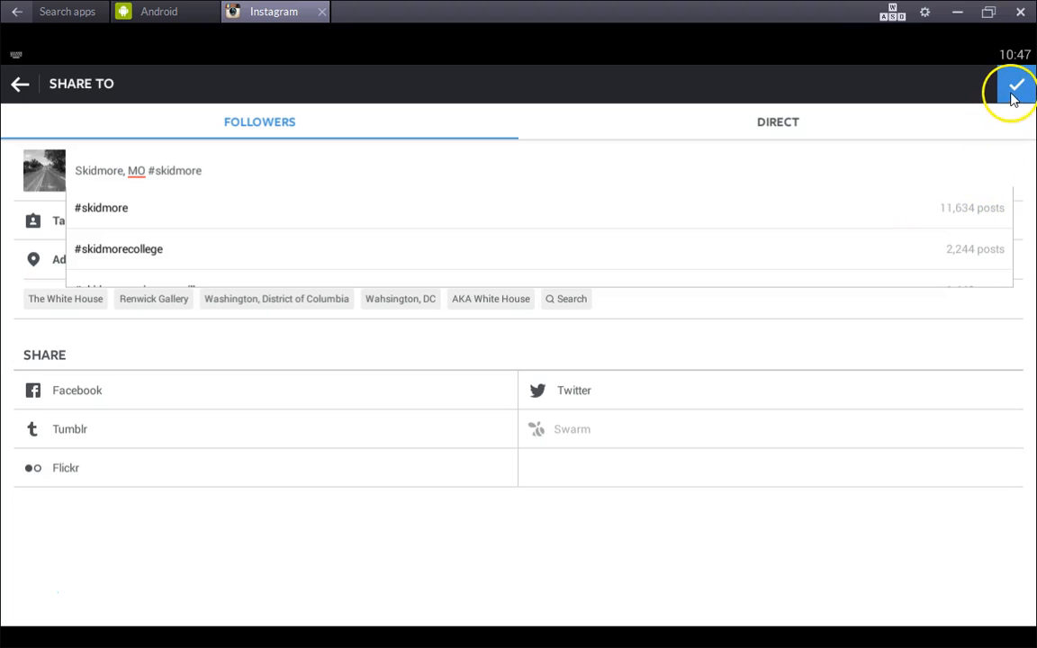
pyautogui.click(1016, 84)
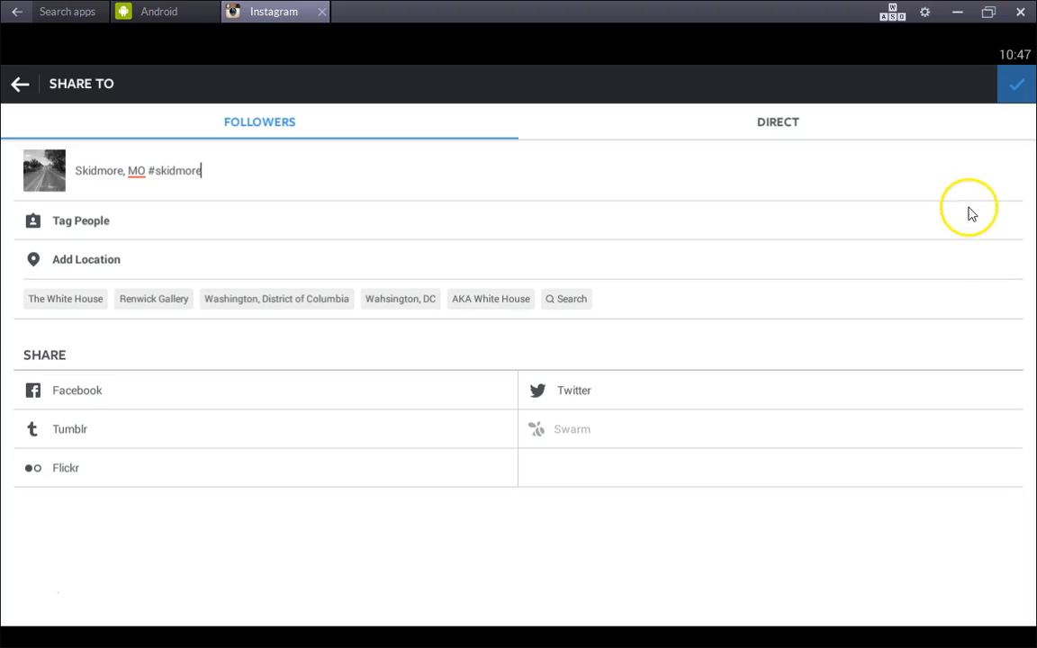
pyautogui.moveTo(971, 214)
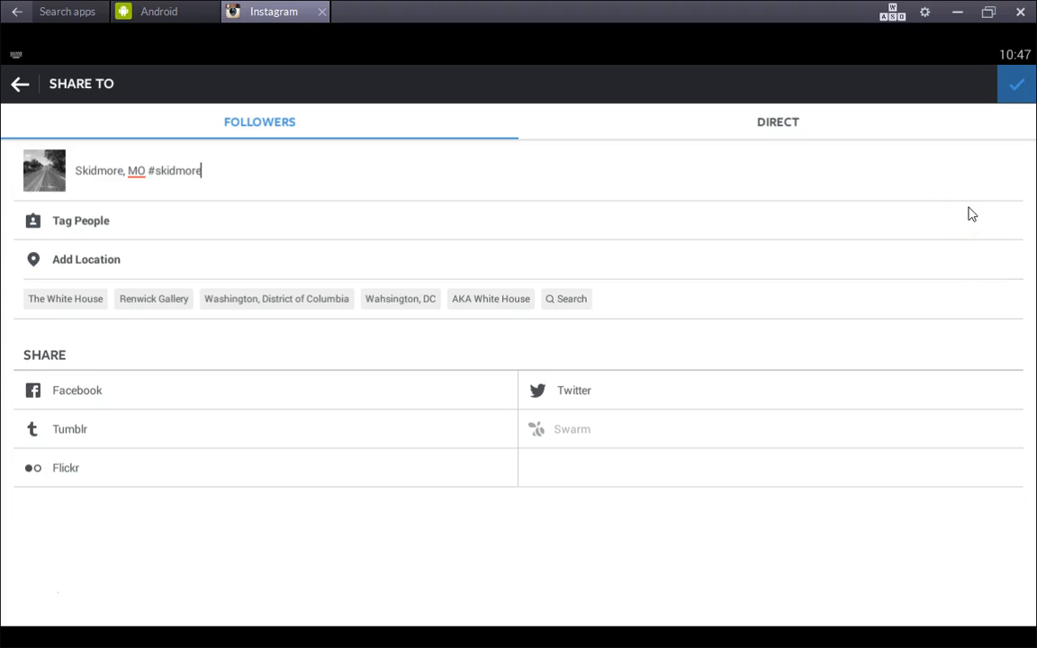
pyautogui.click(1016, 83)
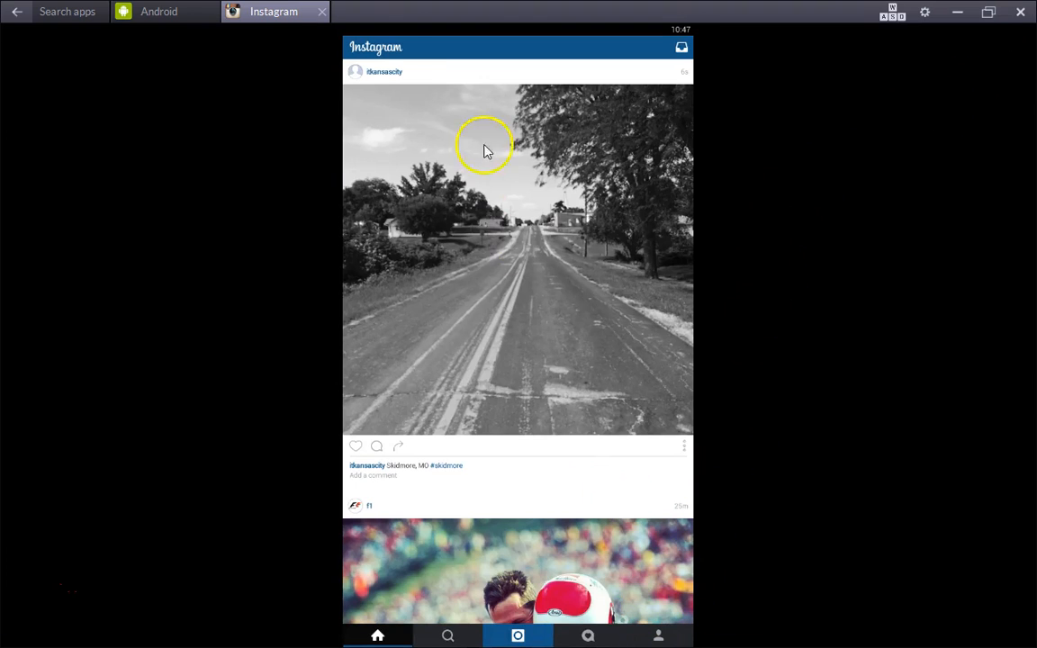
pyautogui.moveTo(490, 171)
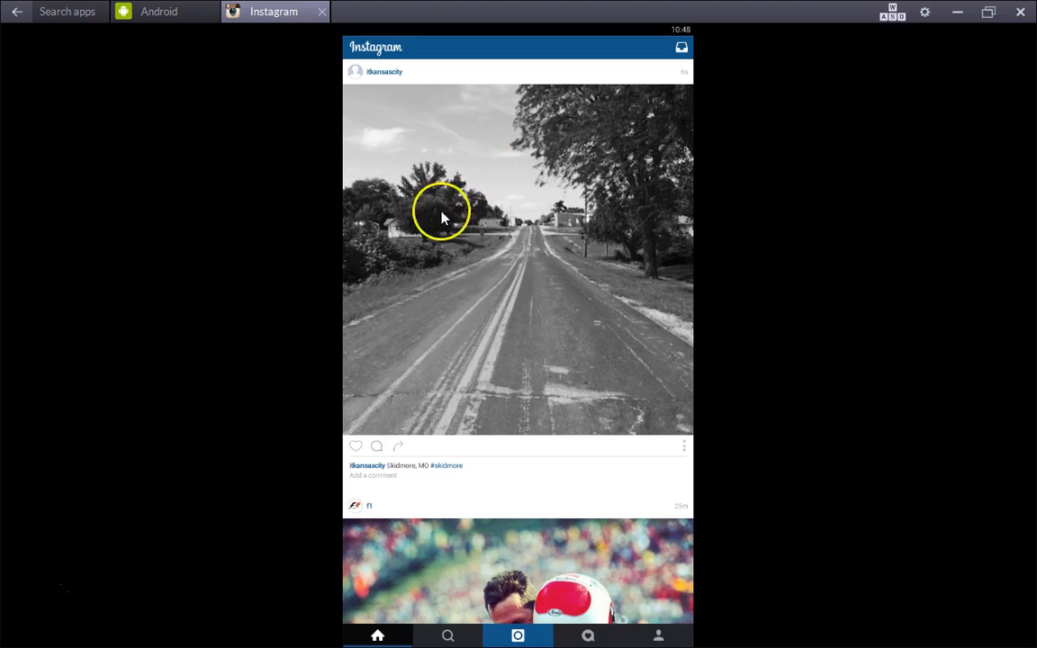
pyautogui.moveTo(906, 41)
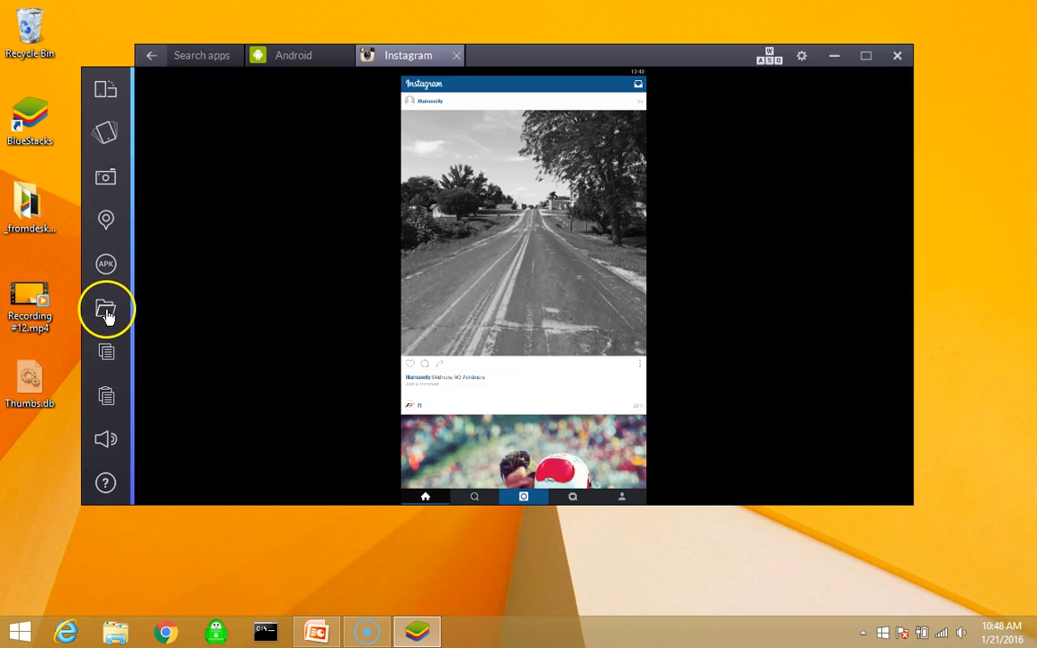
pyautogui.moveTo(508, 230)
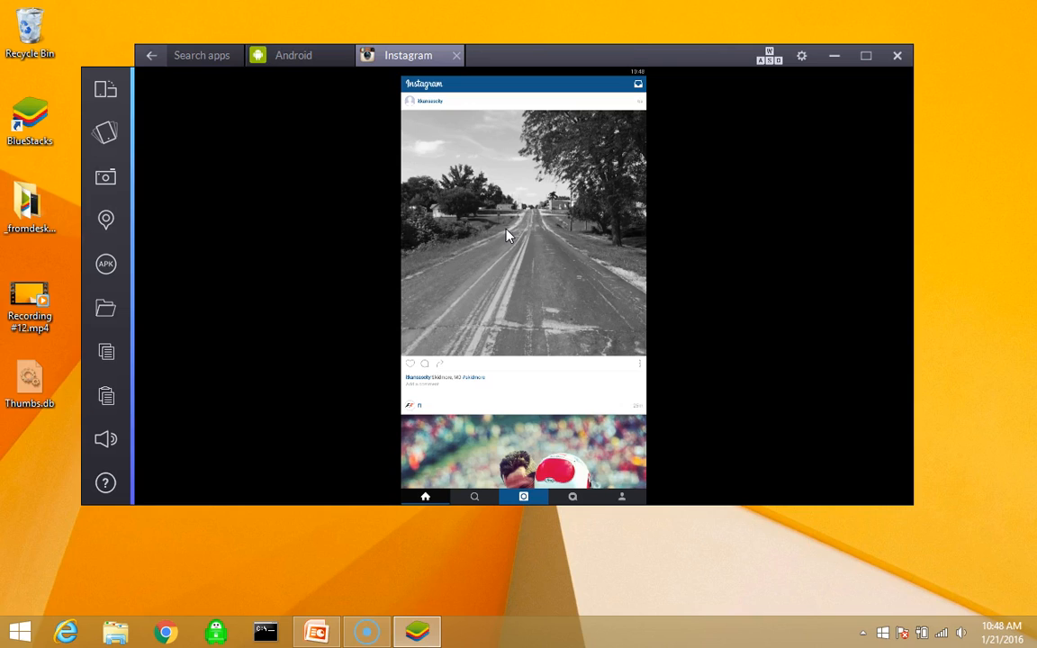
# Step: Restore the windowed BlueStacks view with the new road post atop the feed
pyautogui.click(466, 223)
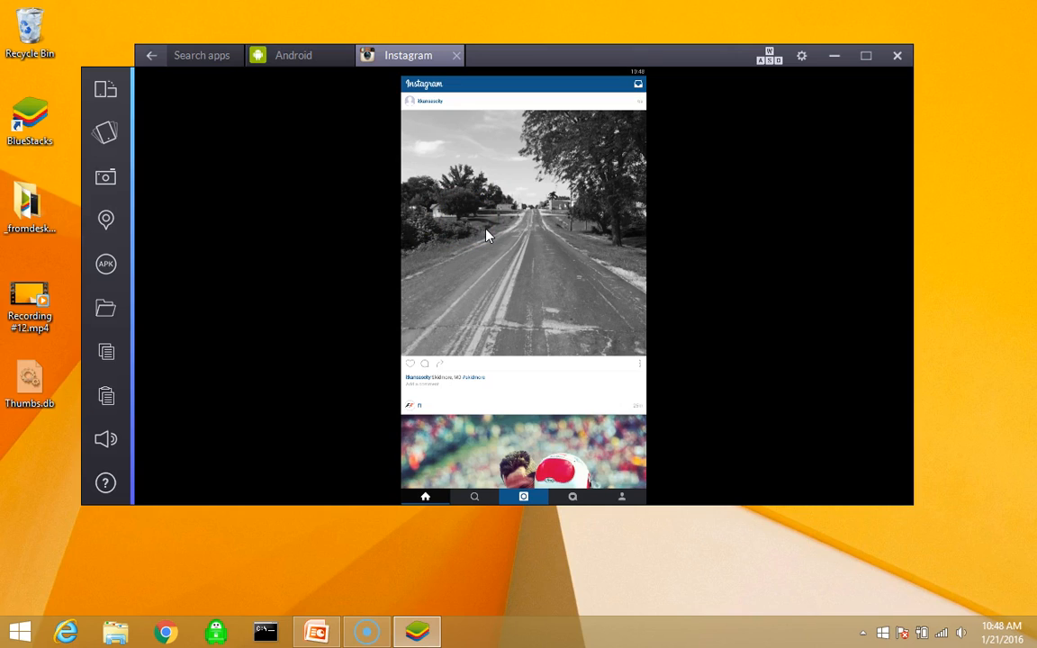
pyautogui.moveTo(486, 240)
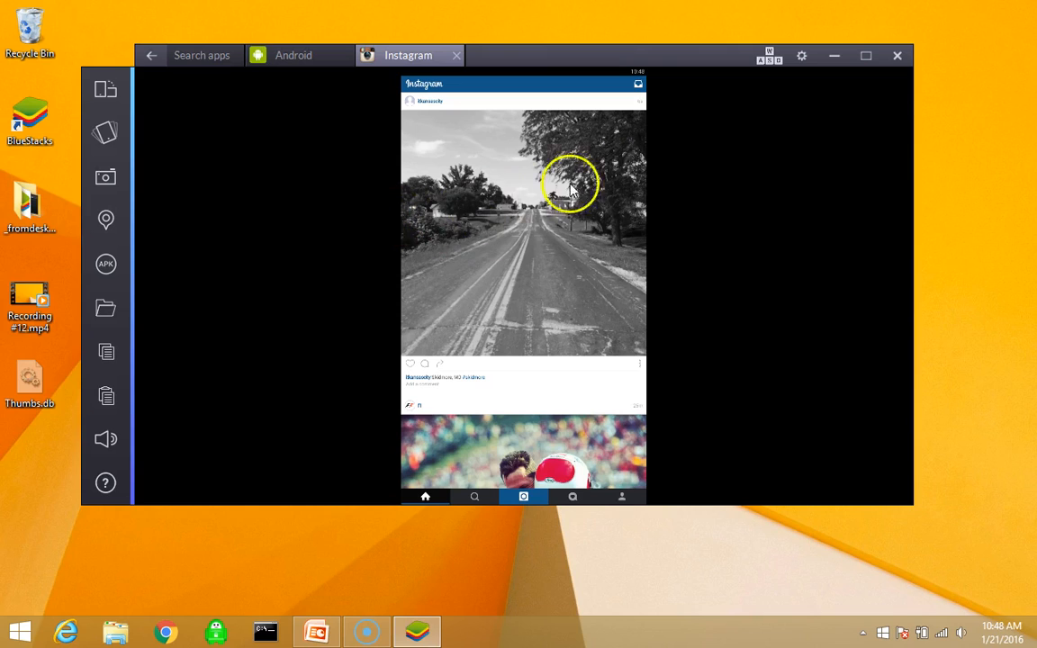
pyautogui.moveTo(896, 55)
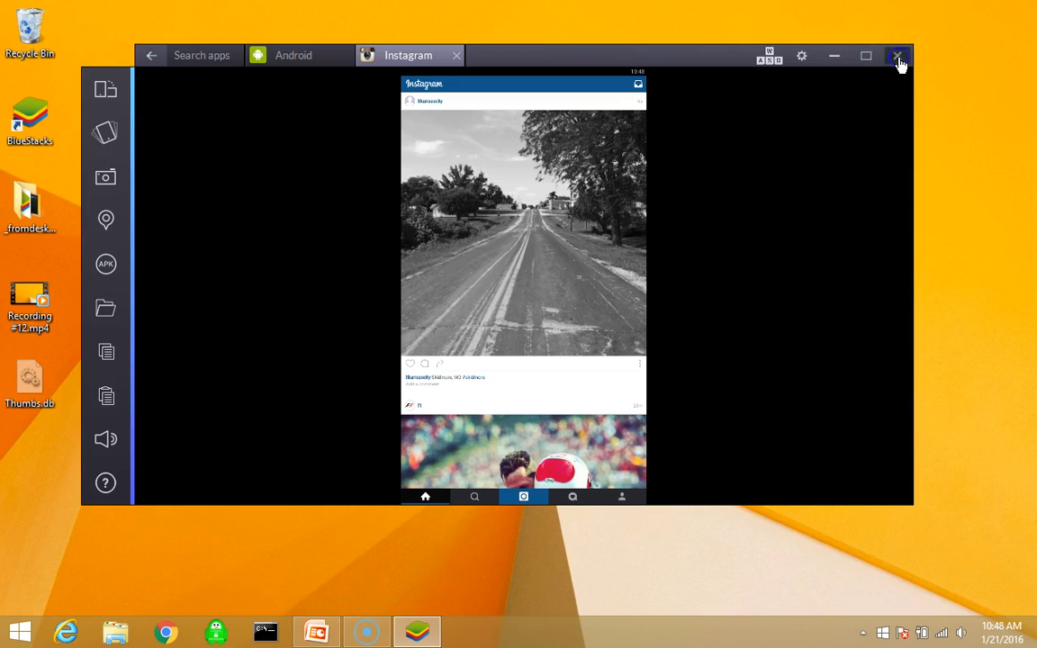
# Step: Close BlueStacks, answering No to the app notifications prompt
pyautogui.click(897, 55)
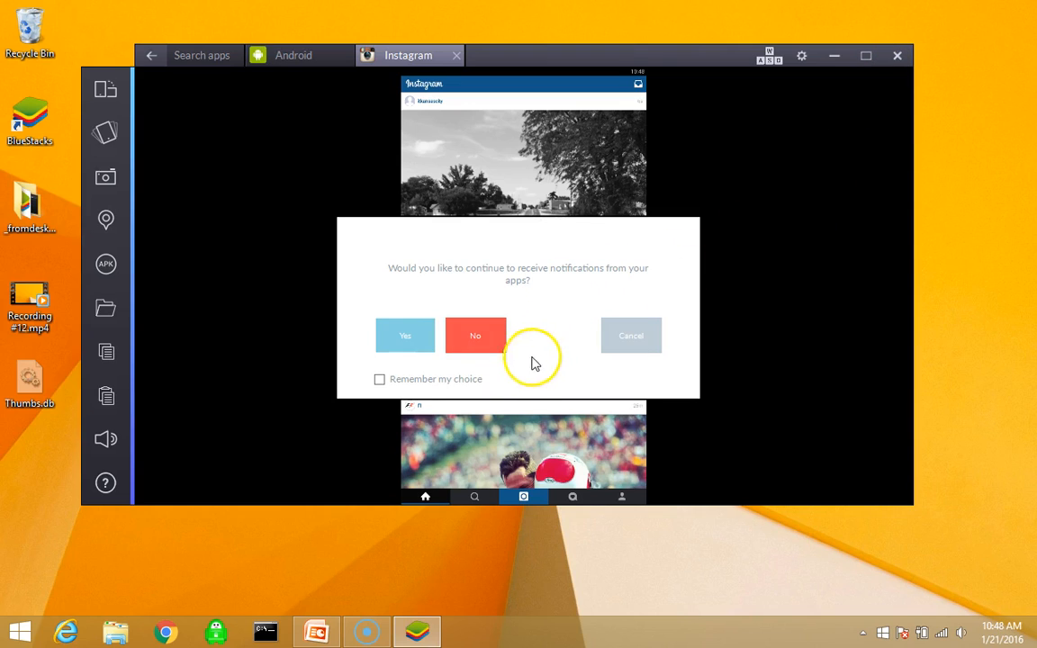
pyautogui.moveTo(556, 287)
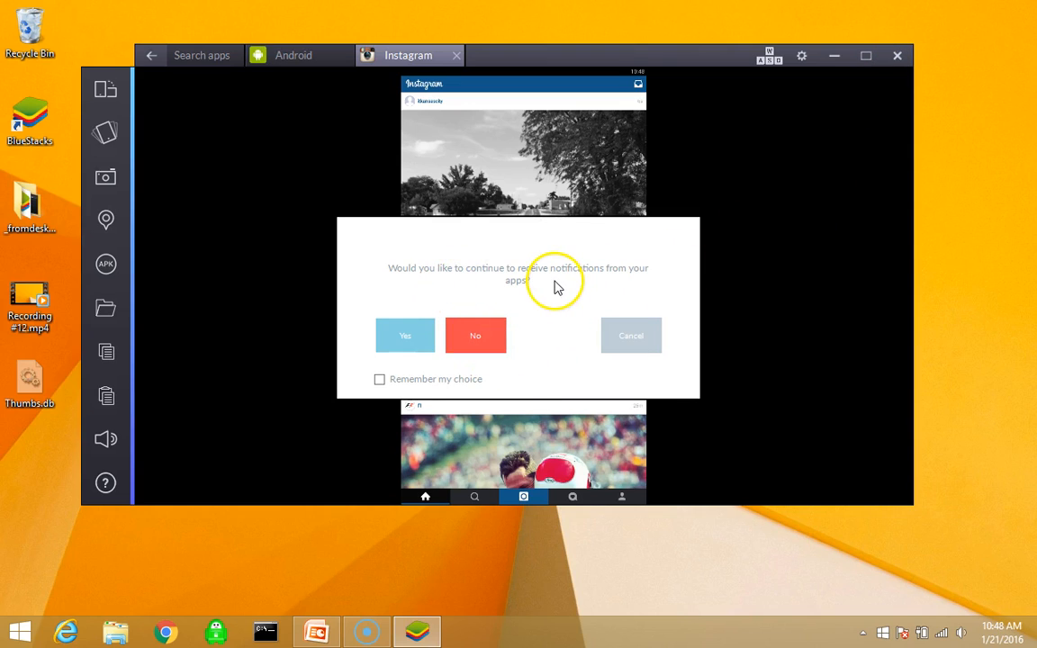
pyautogui.moveTo(404, 335)
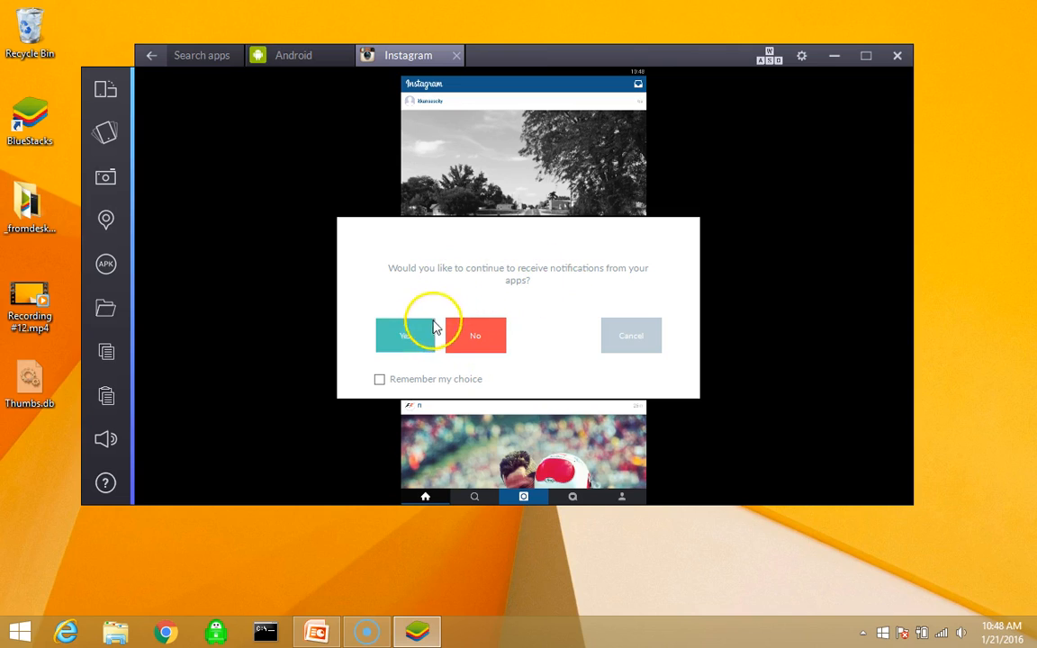
pyautogui.moveTo(441, 321)
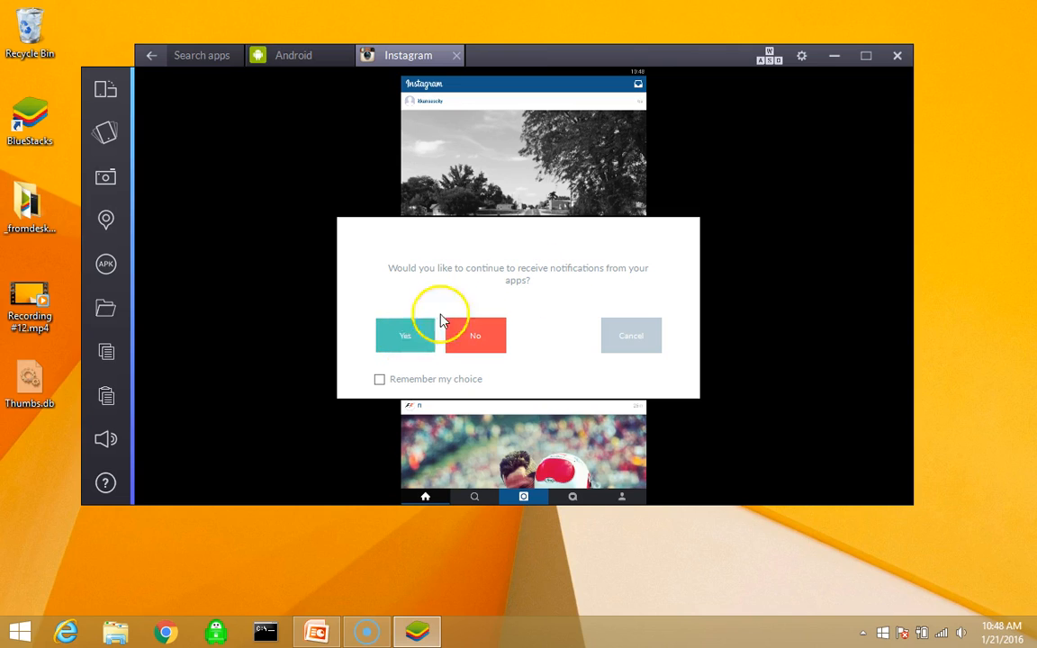
pyautogui.moveTo(810, 90)
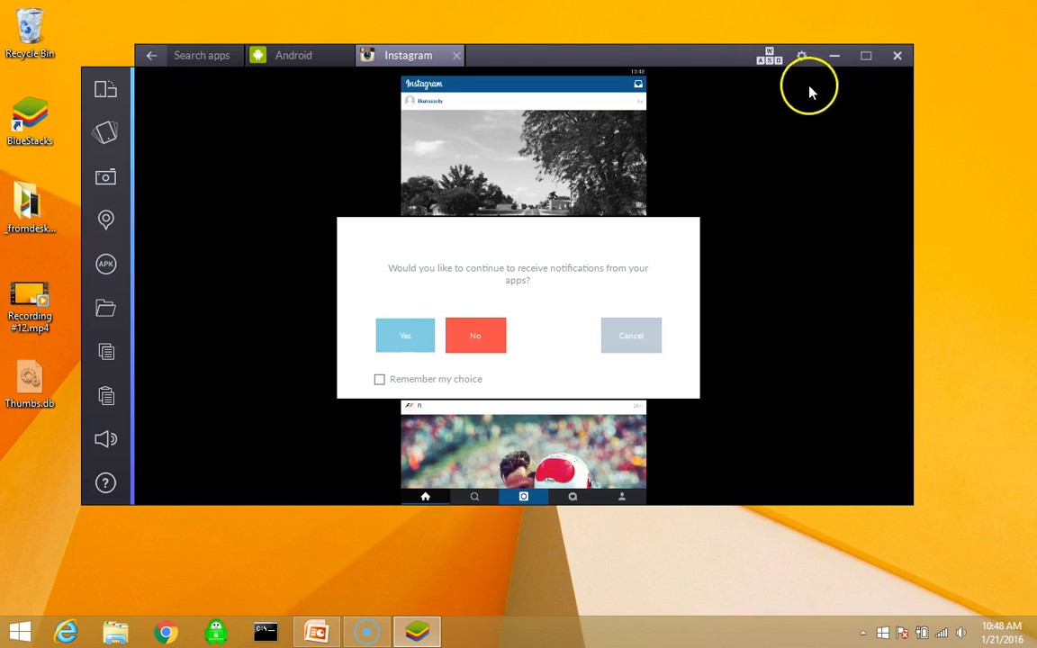
pyautogui.moveTo(544, 154)
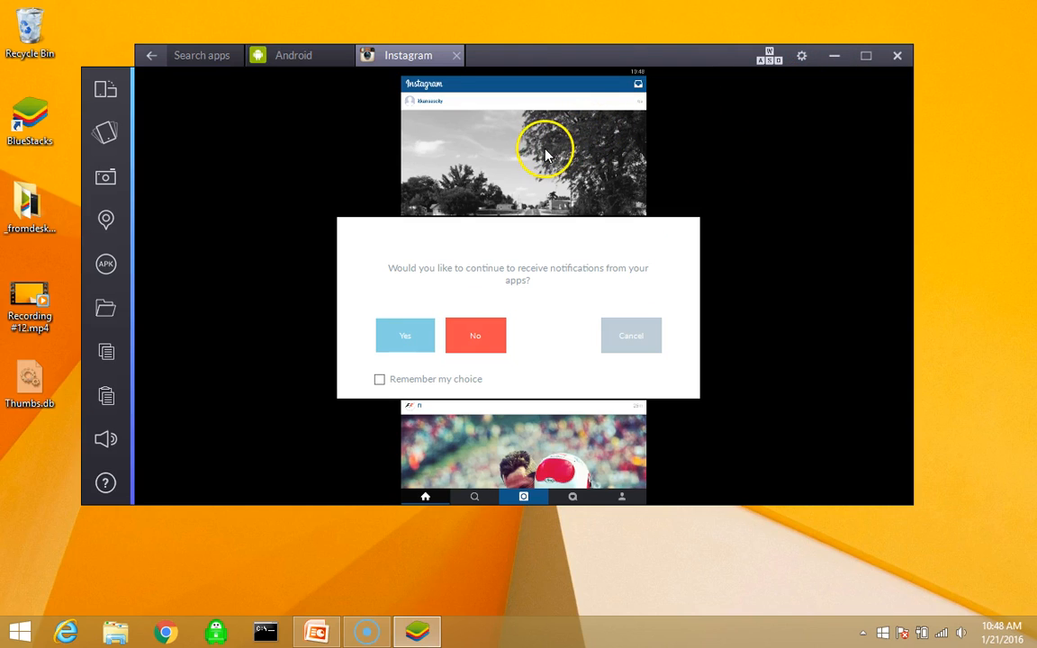
pyautogui.moveTo(702, 317)
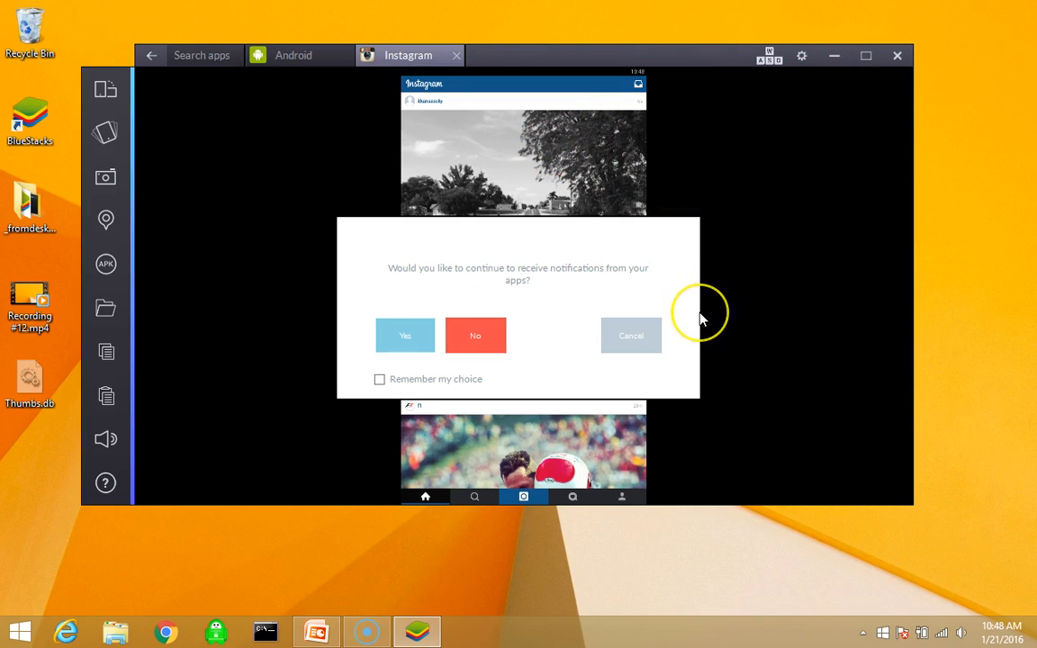
pyautogui.moveTo(517, 335)
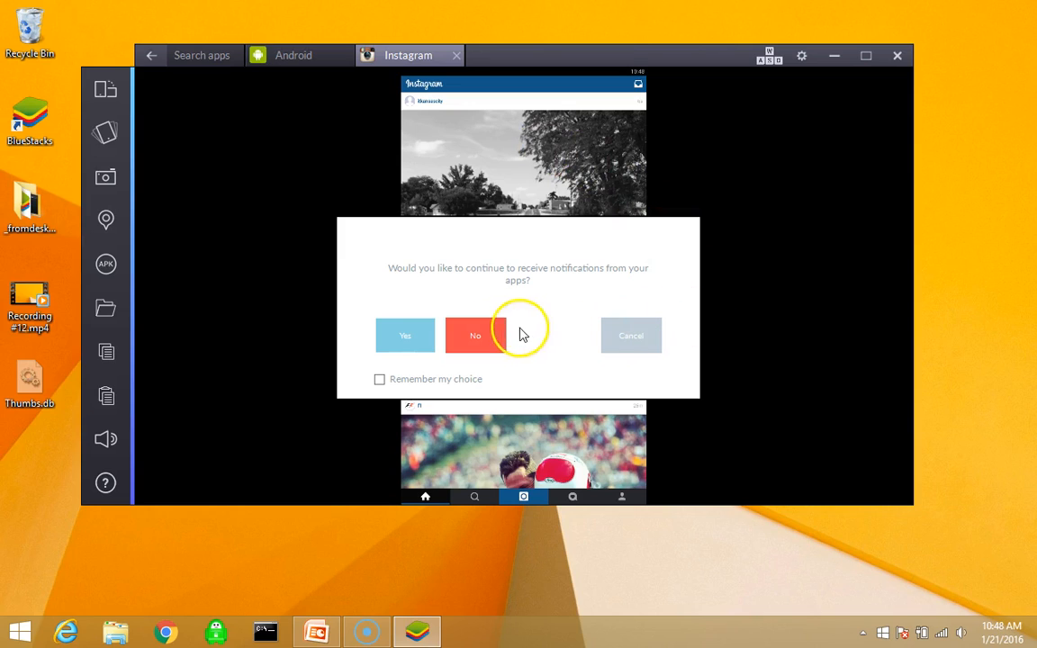
pyautogui.moveTo(405, 334)
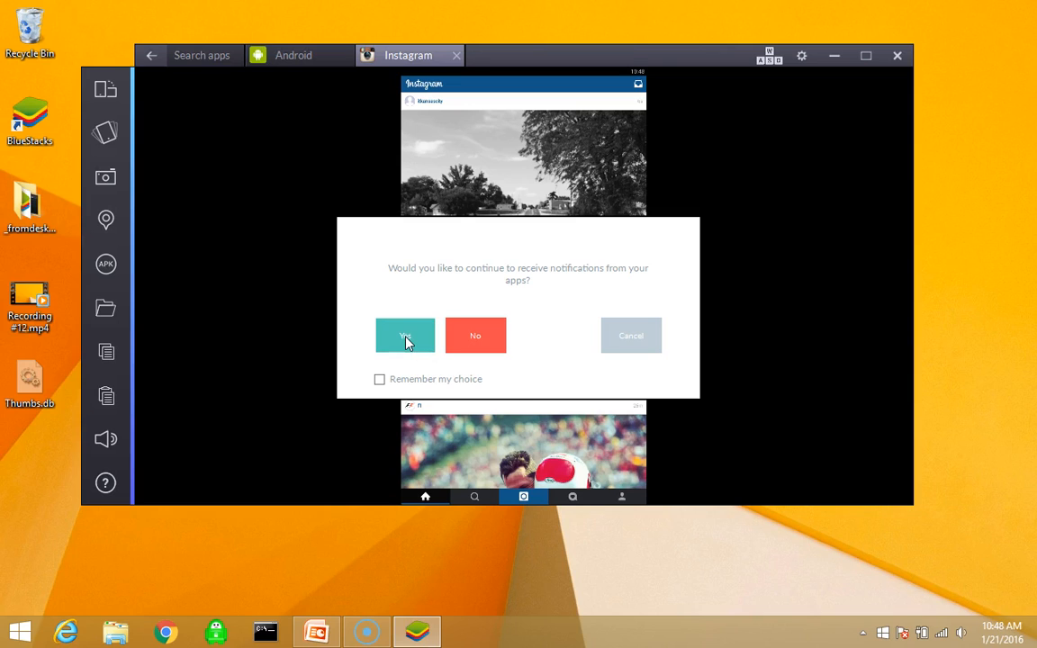
pyautogui.moveTo(880, 569)
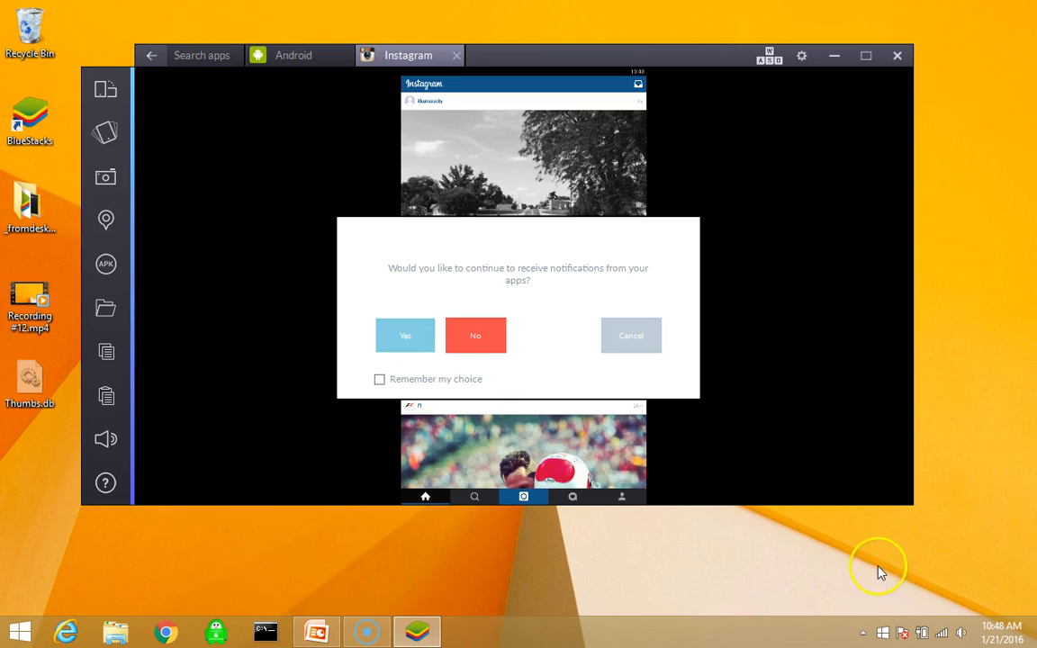
pyautogui.moveTo(712, 446)
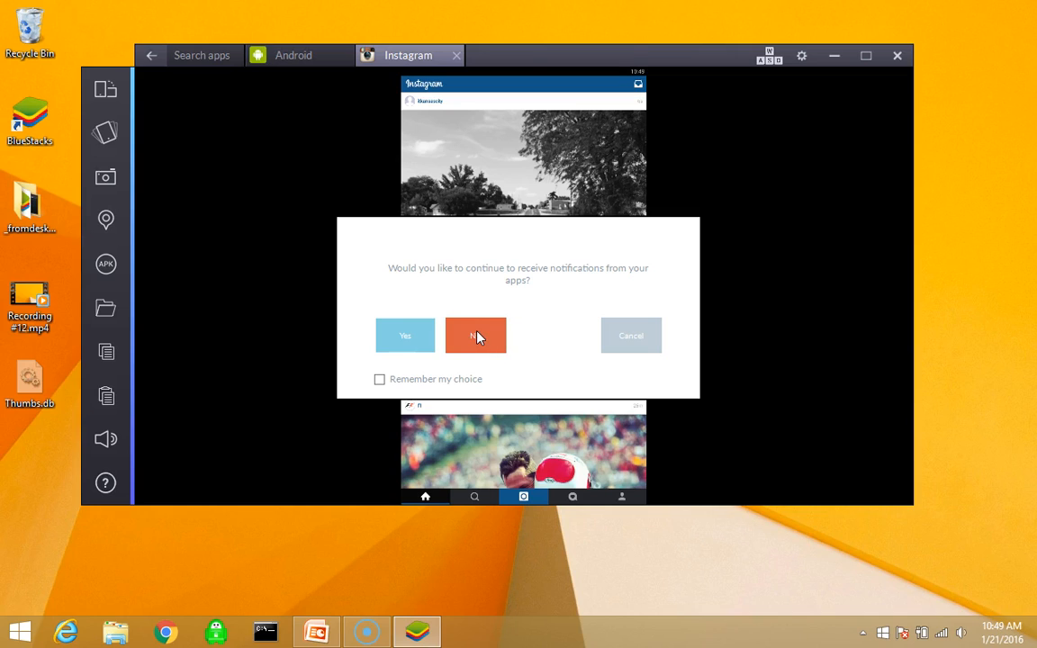
pyautogui.click(475, 335)
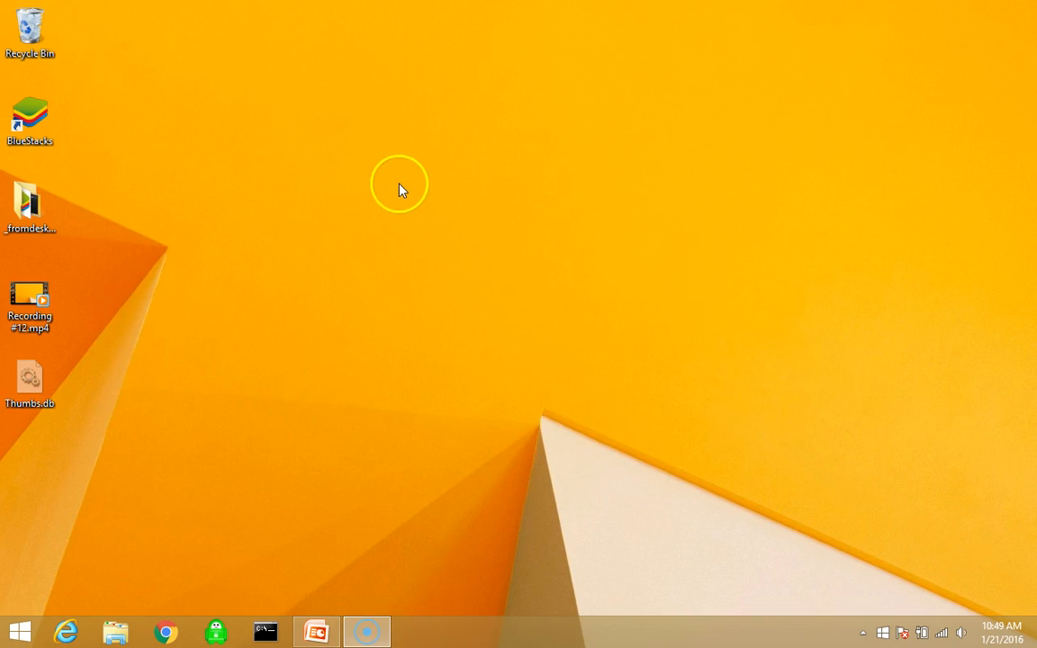
pyautogui.moveTo(367, 165)
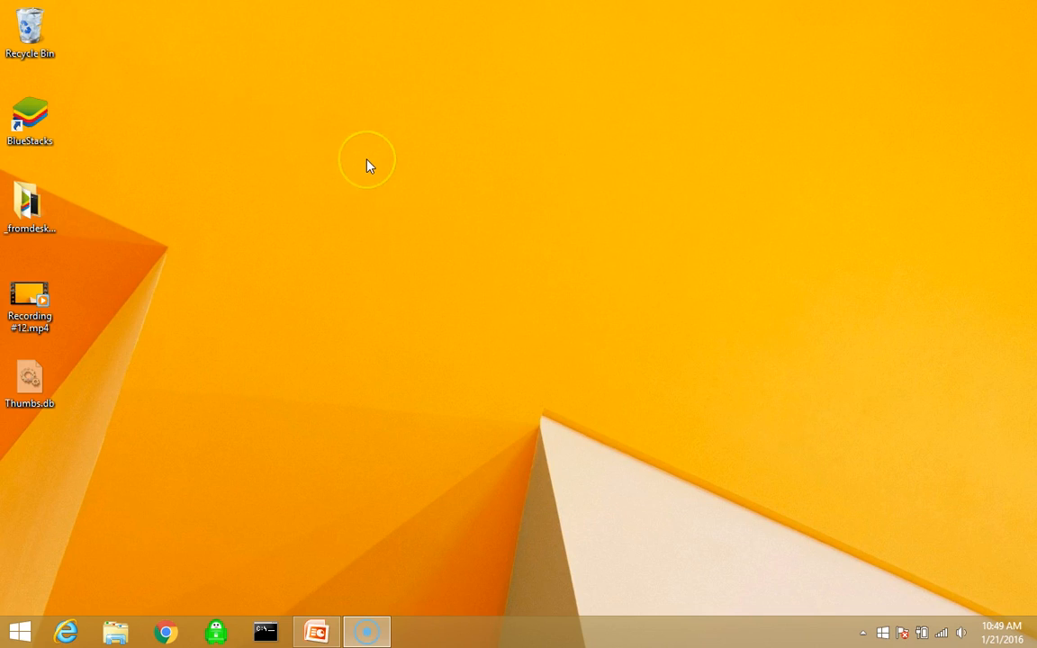
pyautogui.moveTo(373, 180)
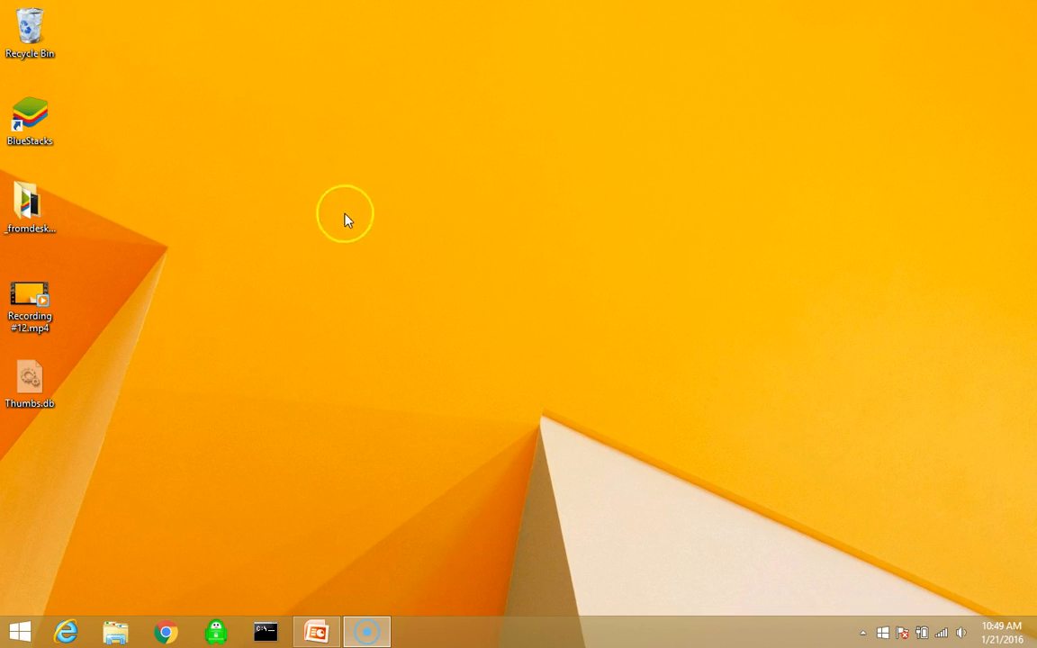
pyautogui.click(30, 115)
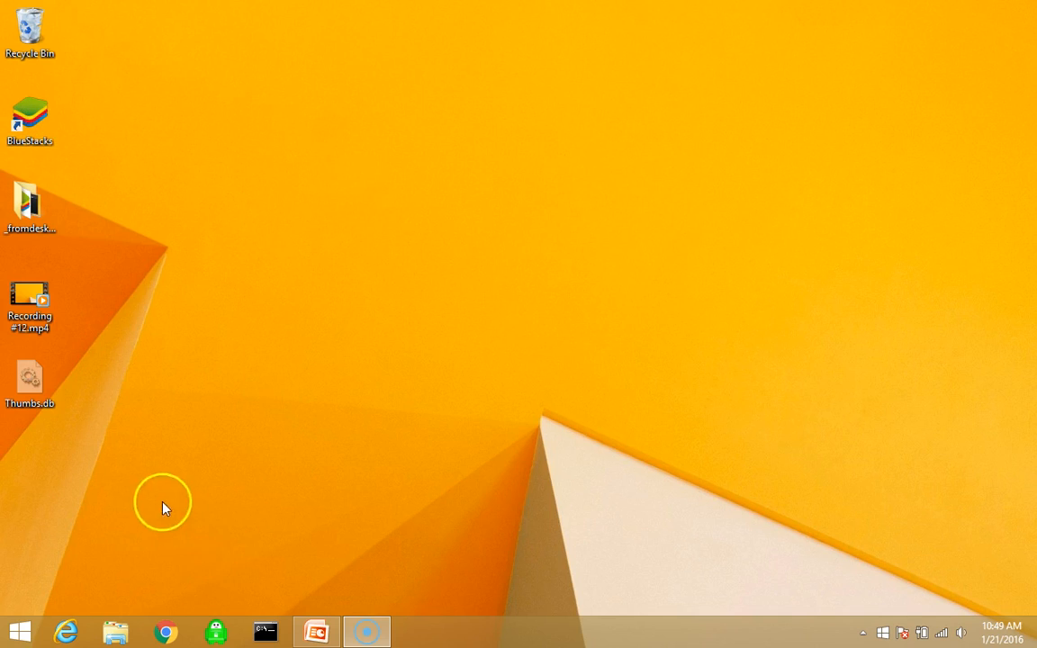
pyautogui.moveTo(44, 499)
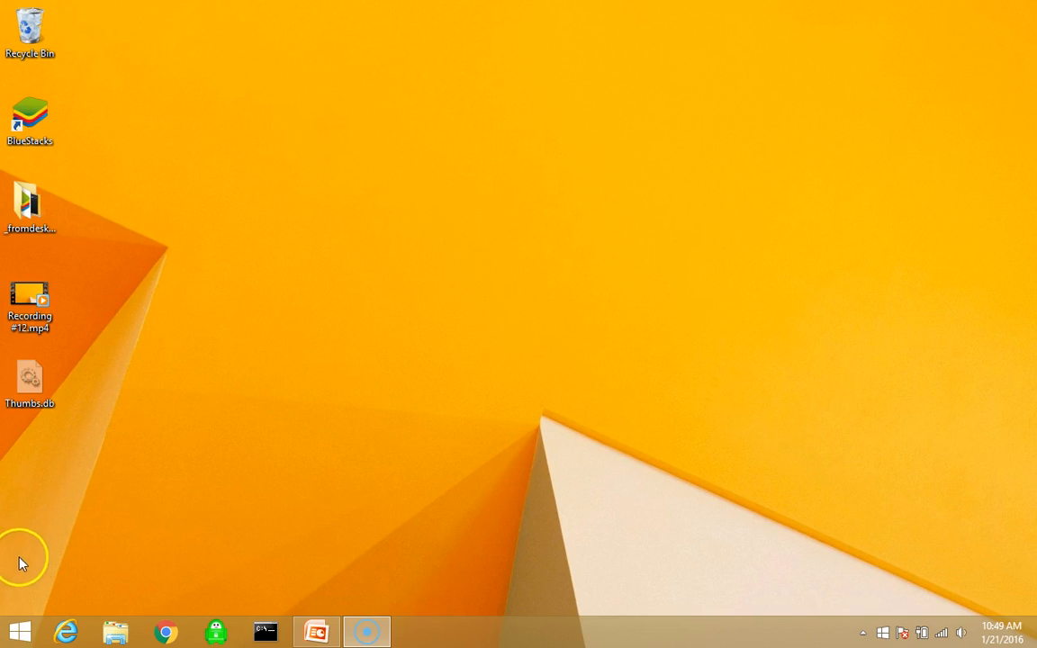
pyautogui.moveTo(29, 536)
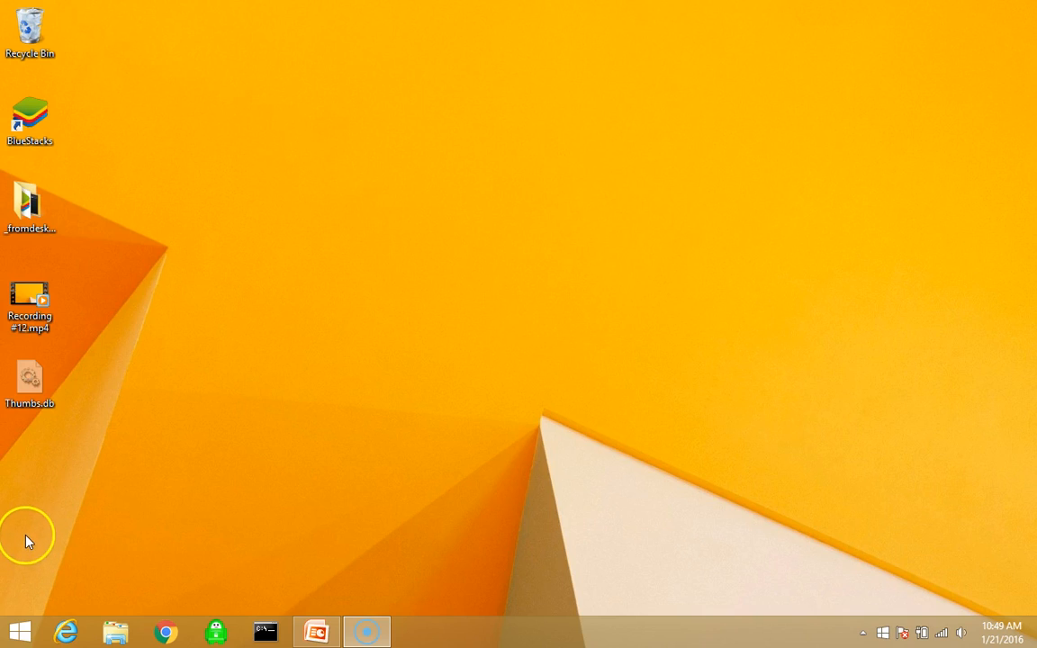
pyautogui.moveTo(36, 585)
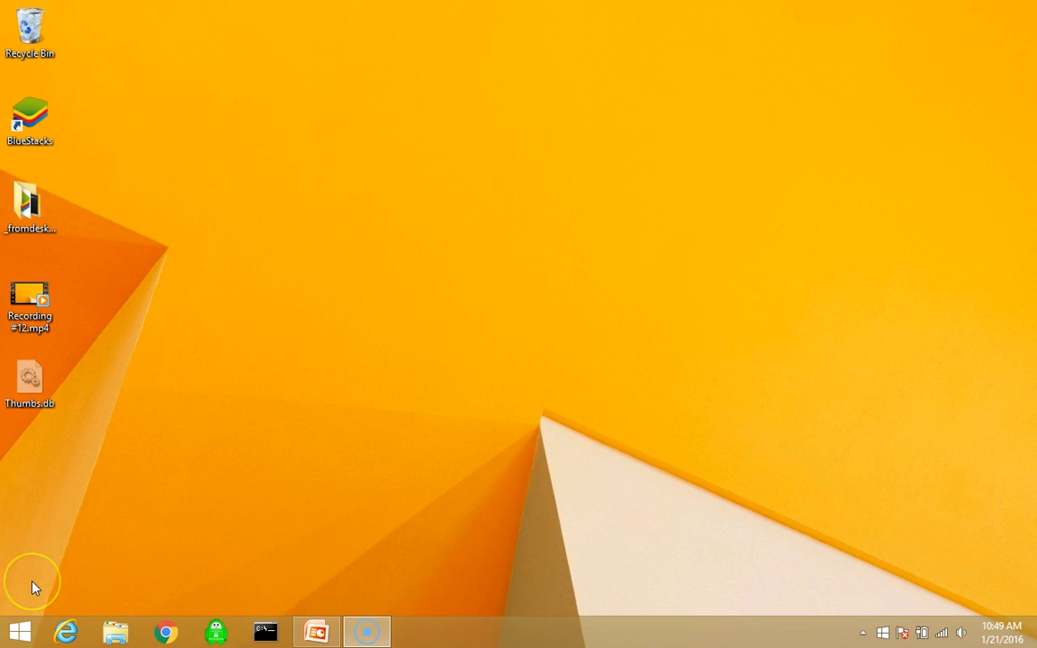
pyautogui.moveTo(179, 294)
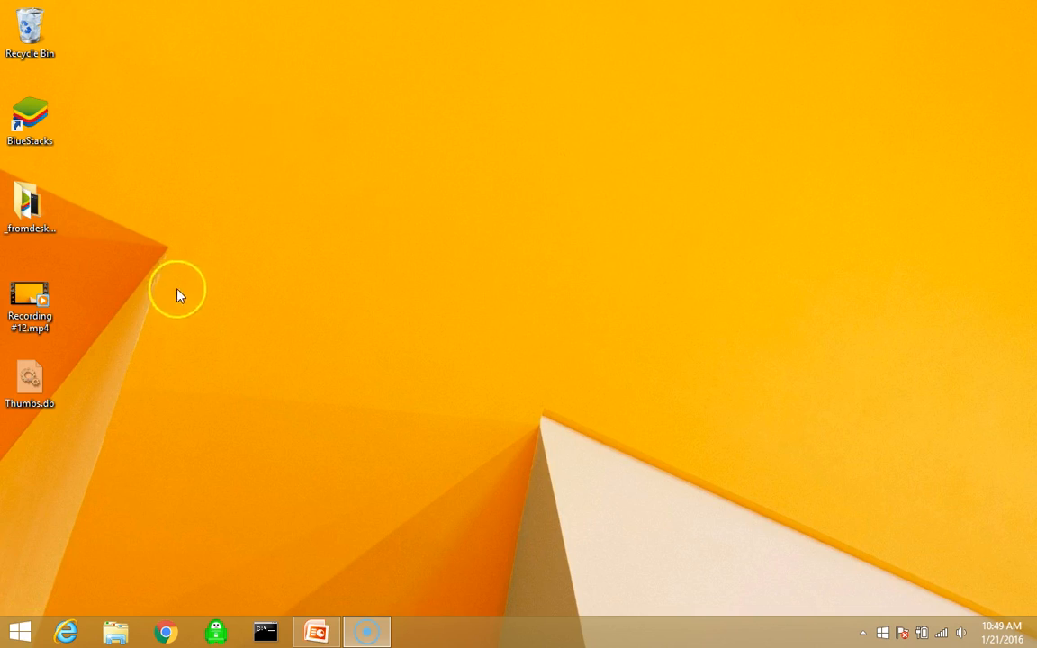
pyautogui.moveTo(27, 576)
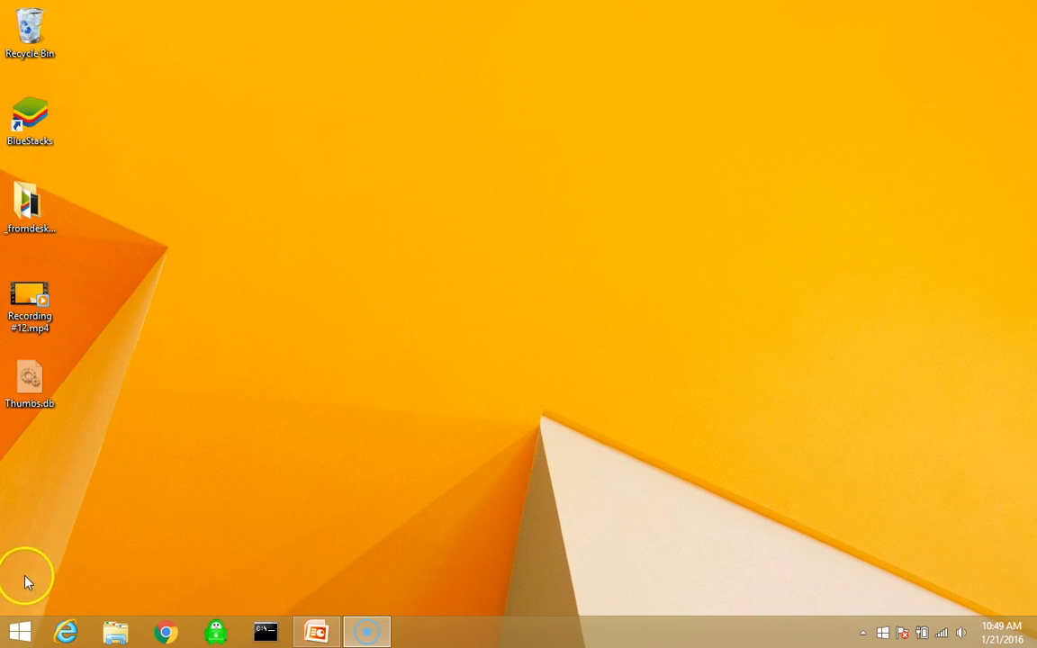